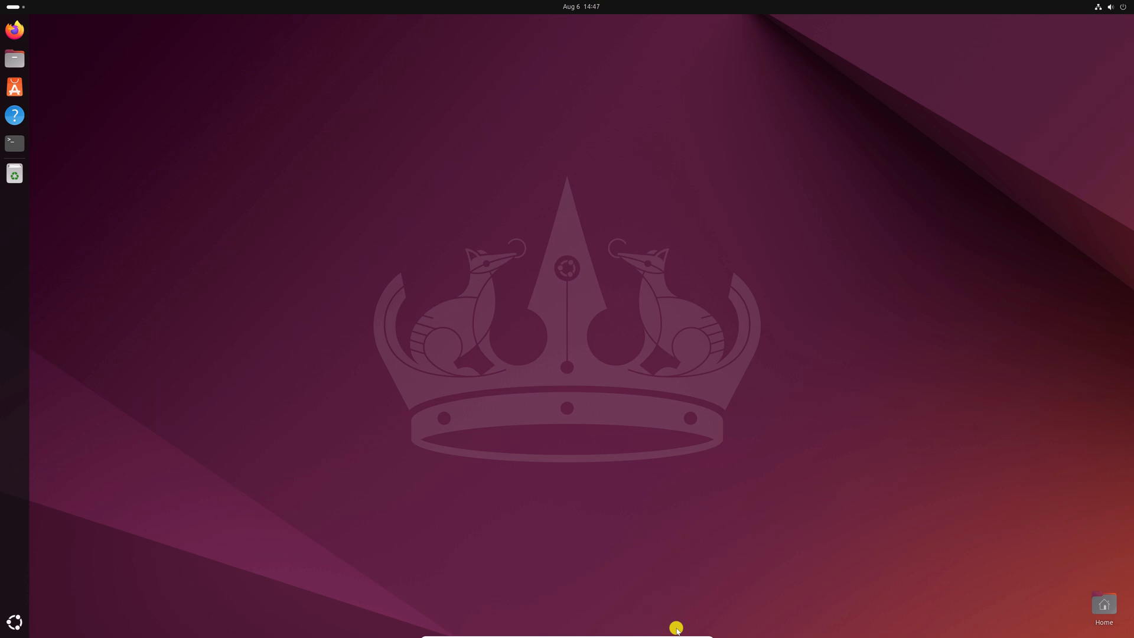
mouse_move(407, 338)
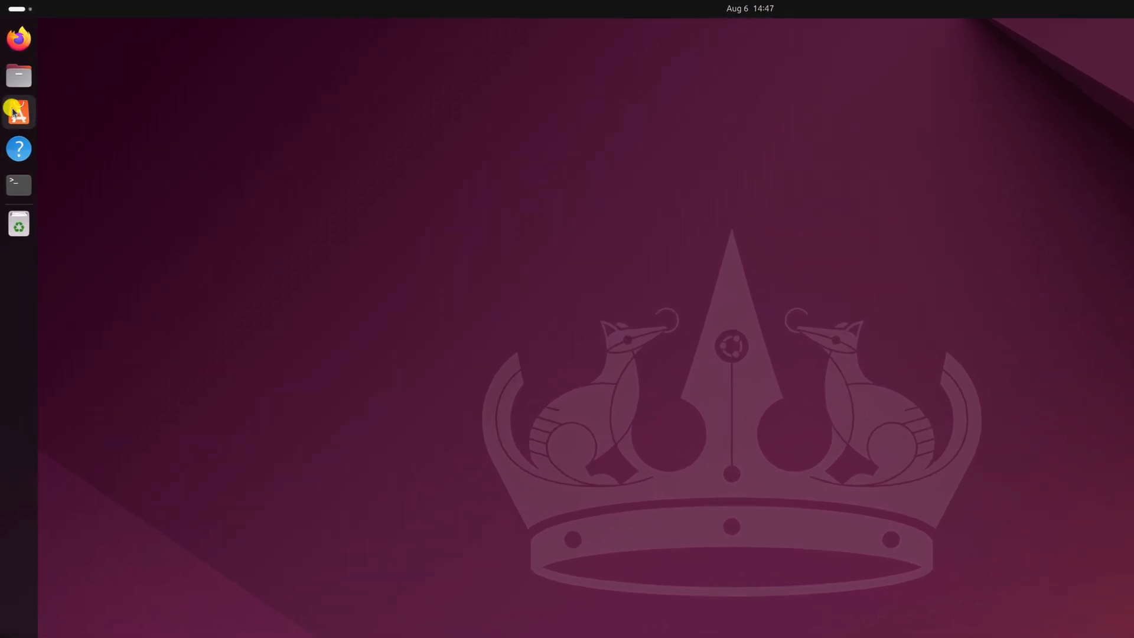
Search App Center for 'obs', view the OBS Studio listing, then hide the window
click(18, 111)
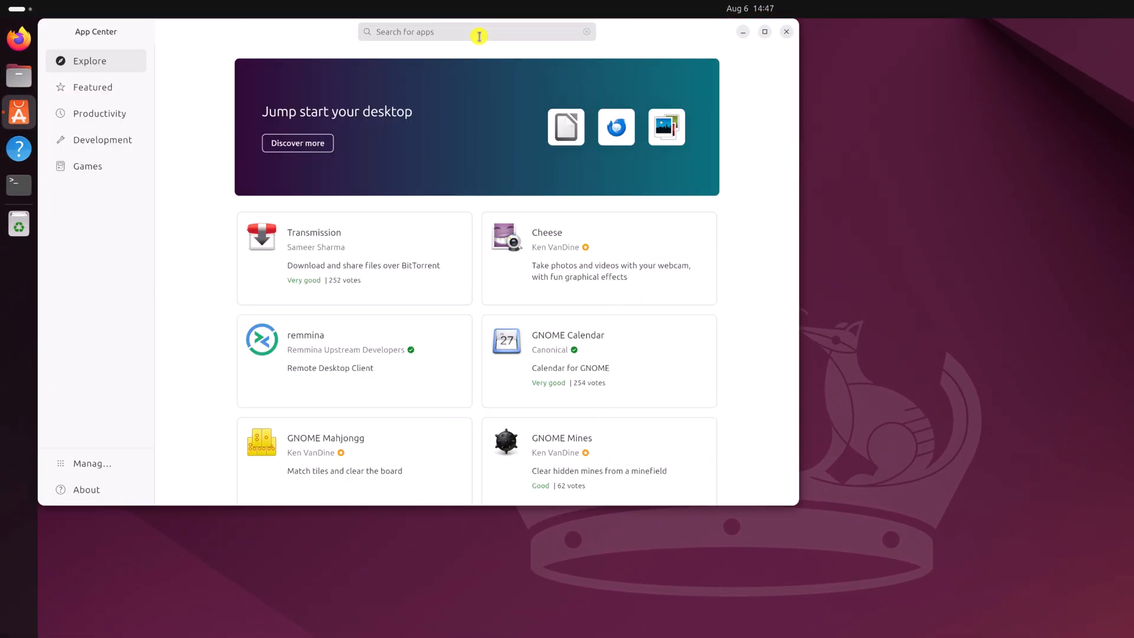
text(obs)
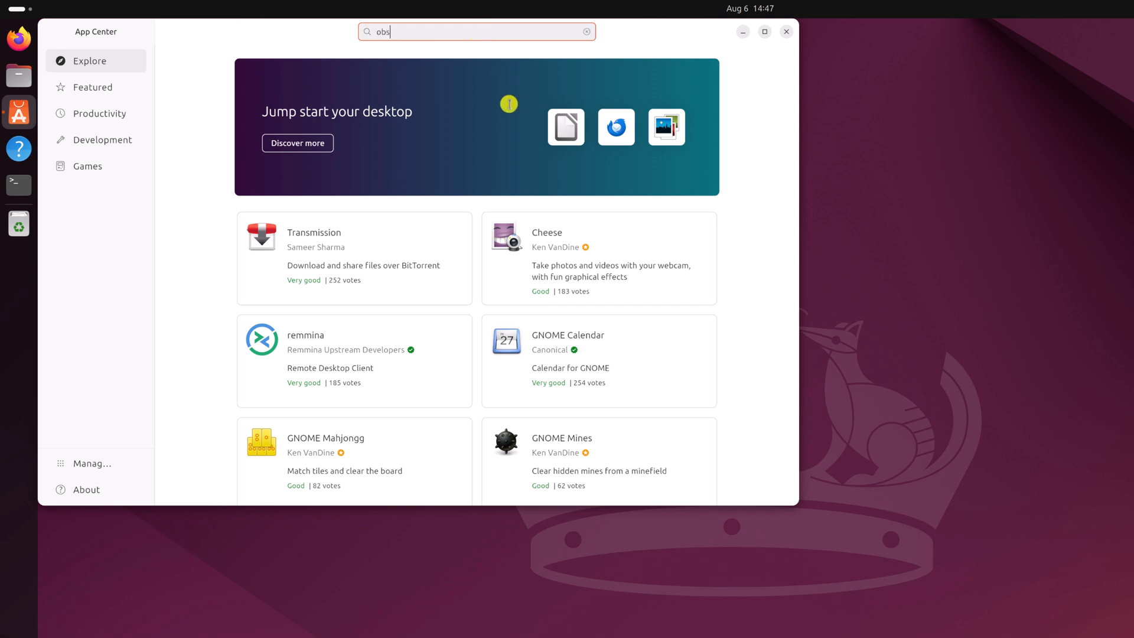
key(Return)
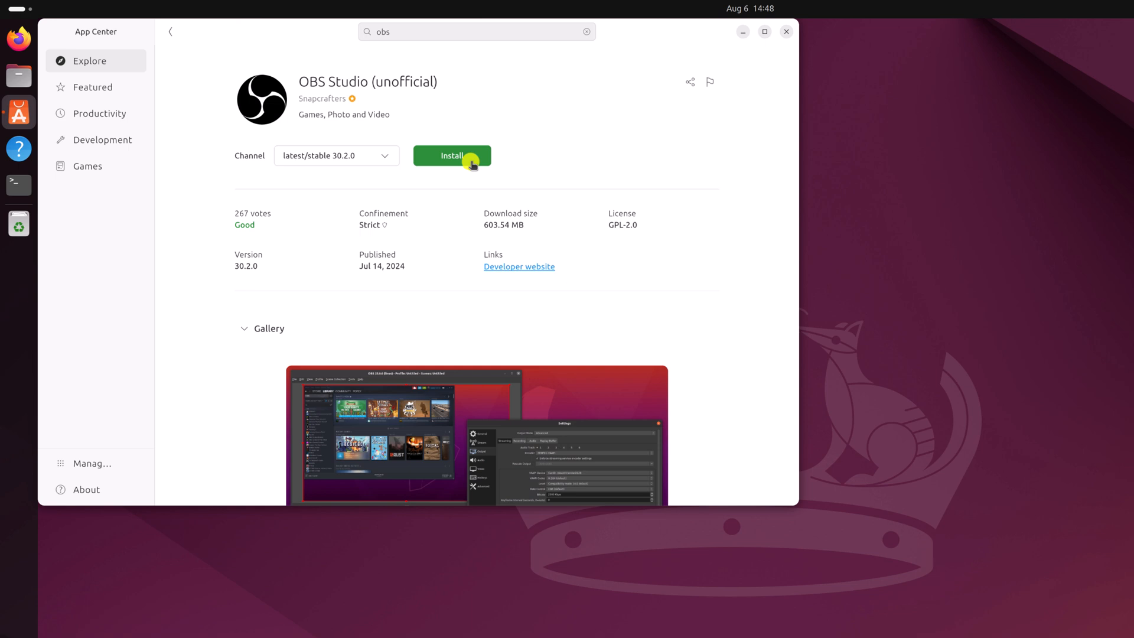
click(786, 32)
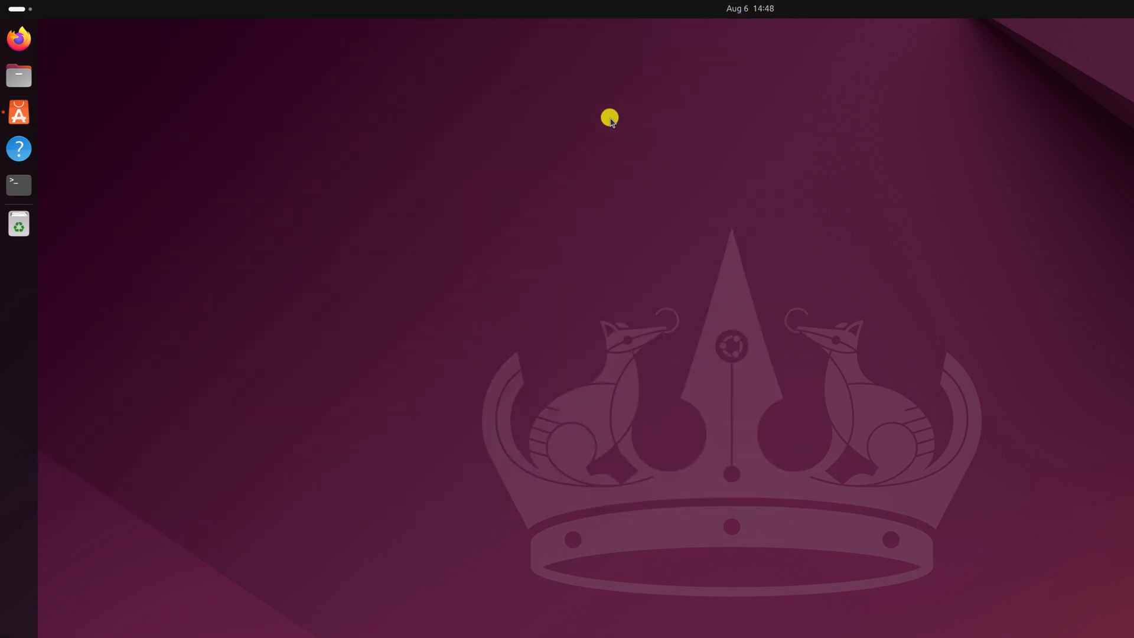
Run 'sudo add-apt-repository ppa:obsproject/obs-studio' in a new Terminal window
click(19, 184)
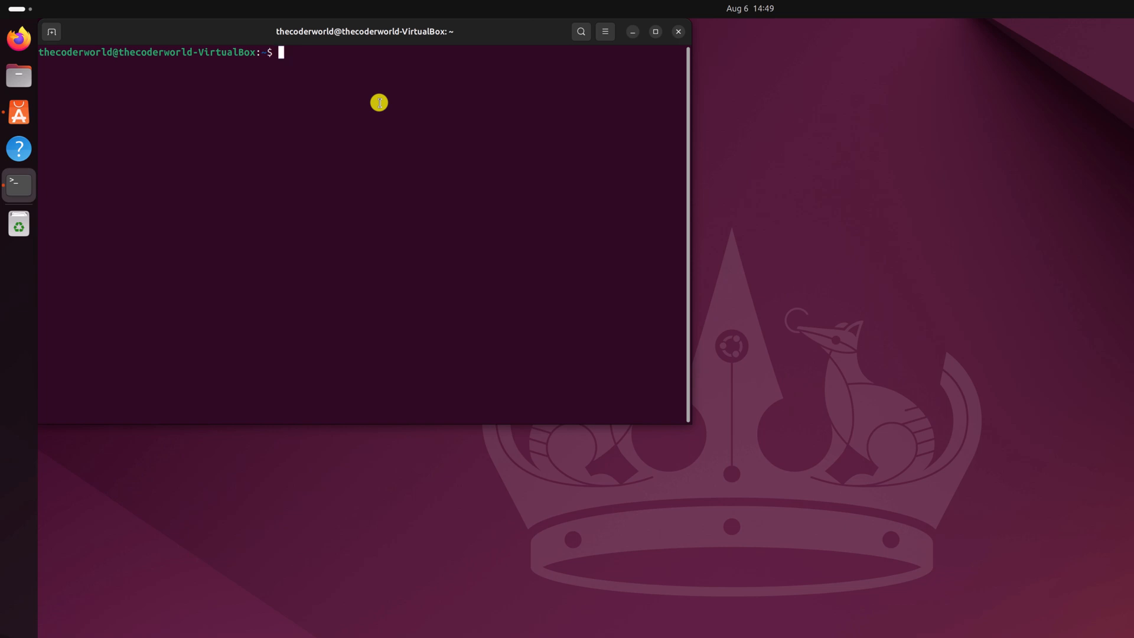
text(sudo add-apt-repository ppa:obsproject/obs-studio)
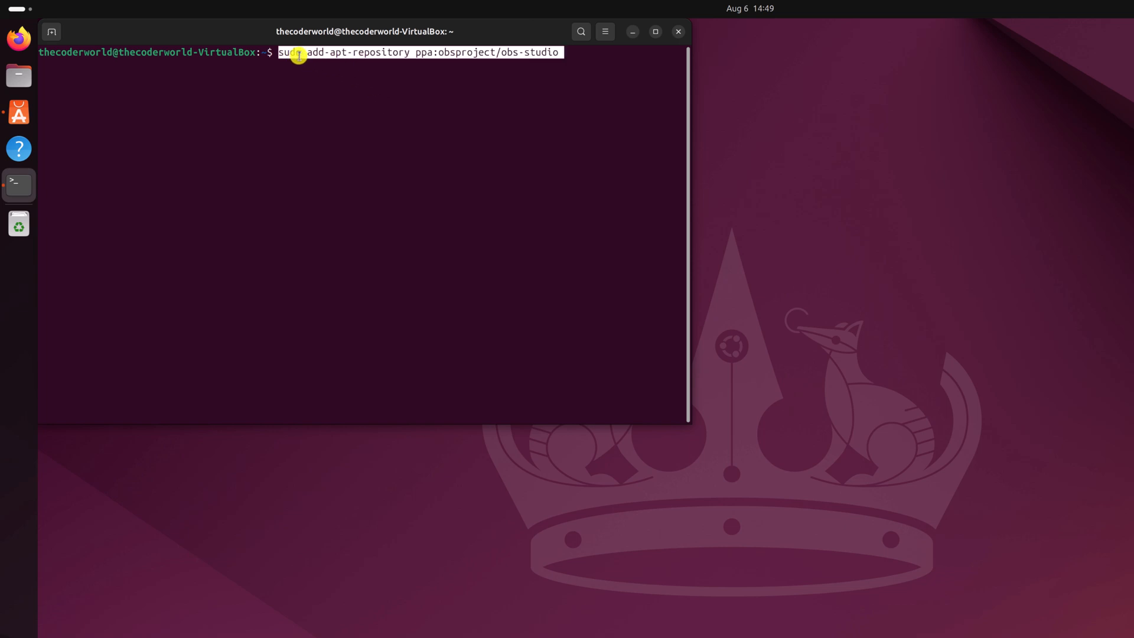
mouse_move(423, 57)
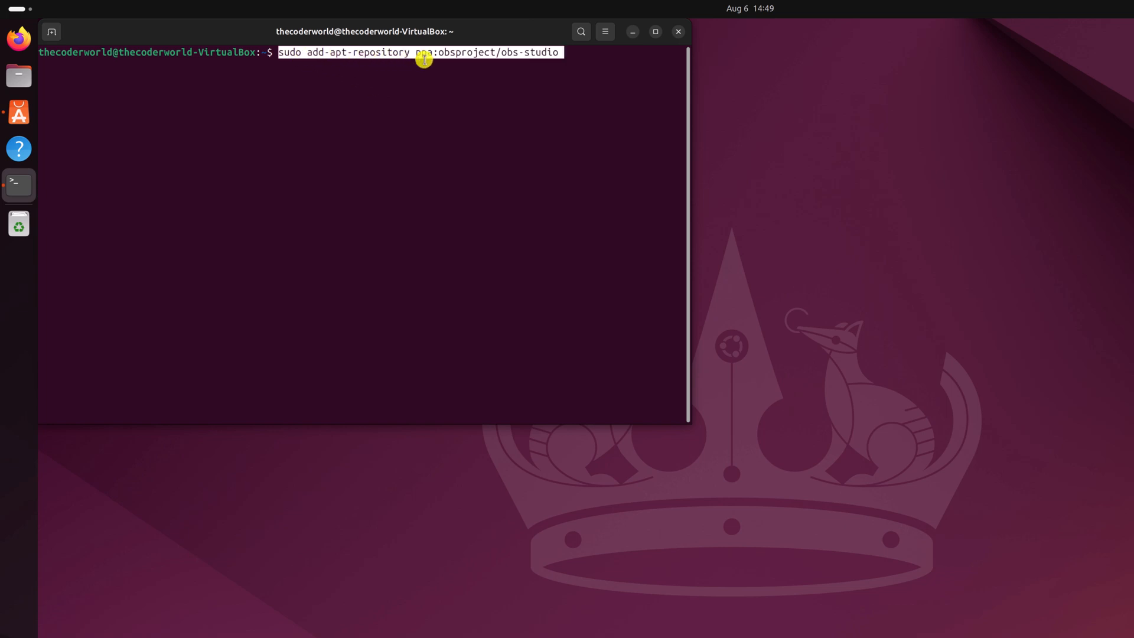
mouse_move(484, 54)
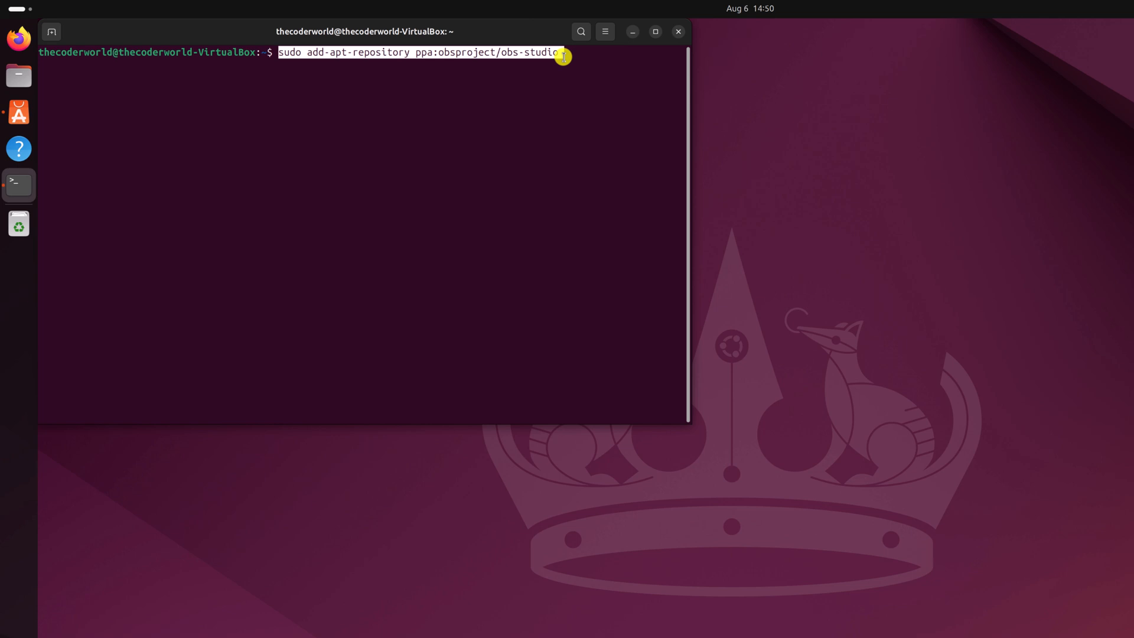
key(Return)
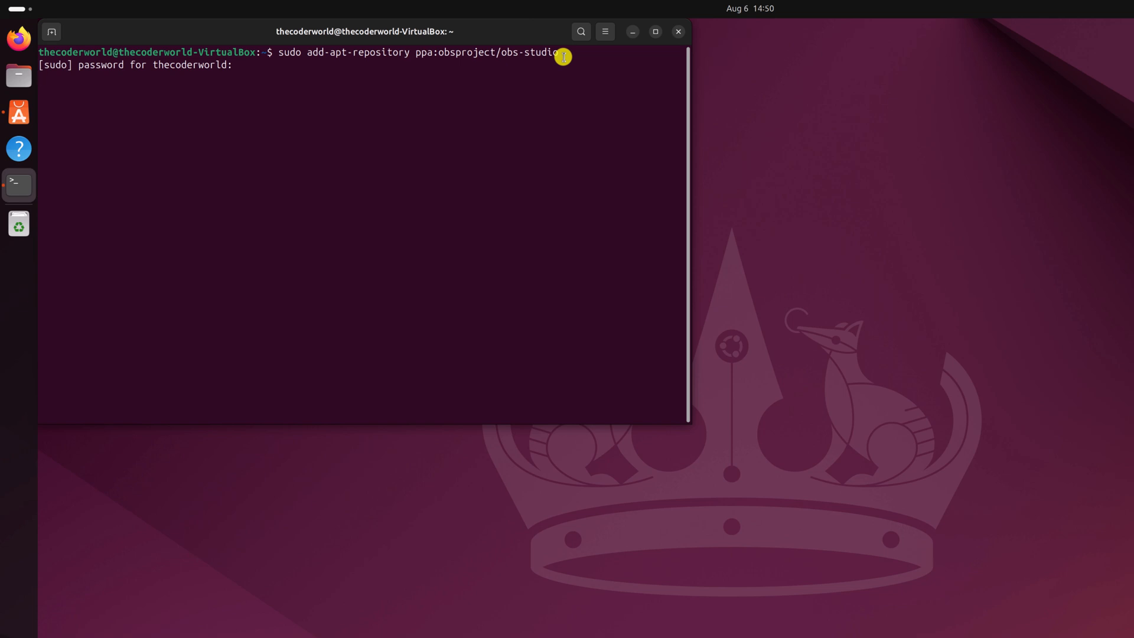
Submit the sudo password and confirm adding the PPA so package lists refresh
key(Return)
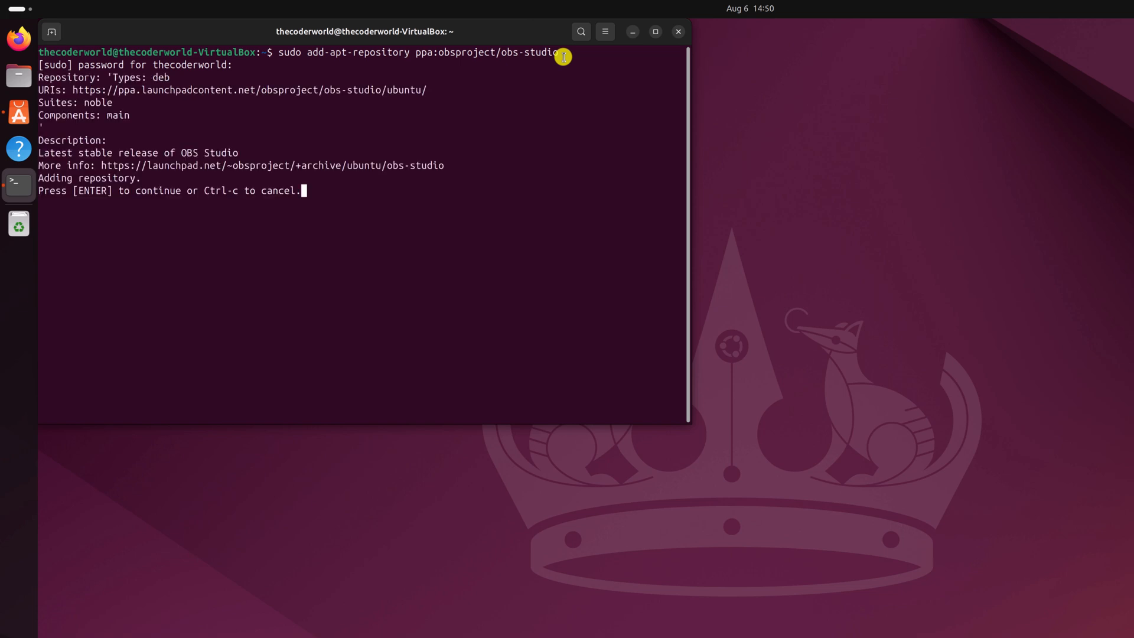
mouse_move(141, 138)
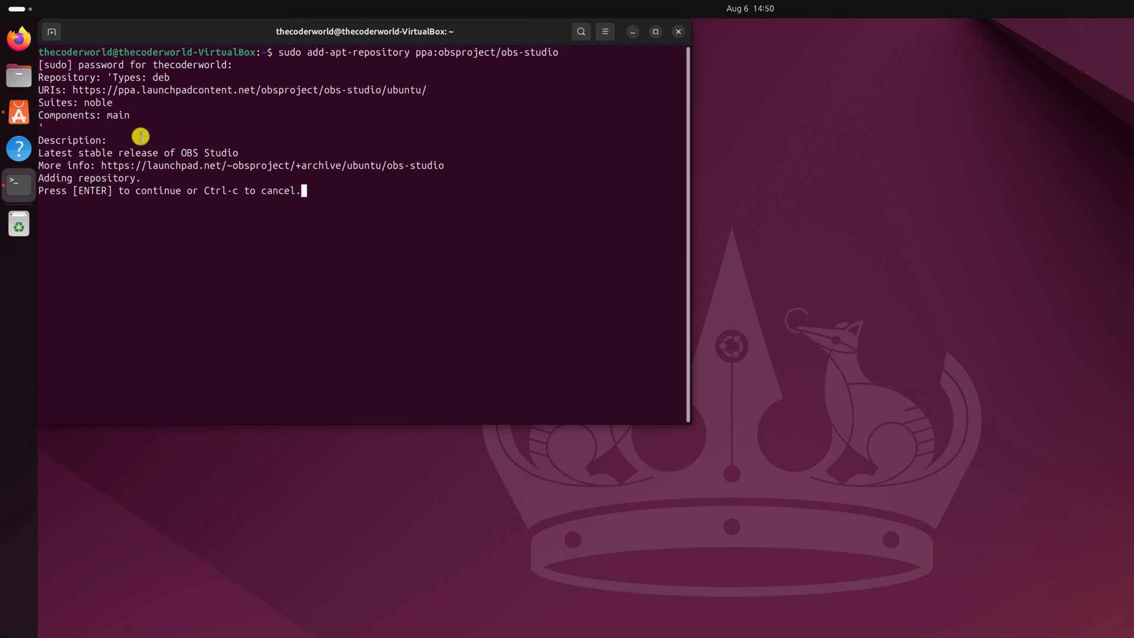
mouse_move(67, 171)
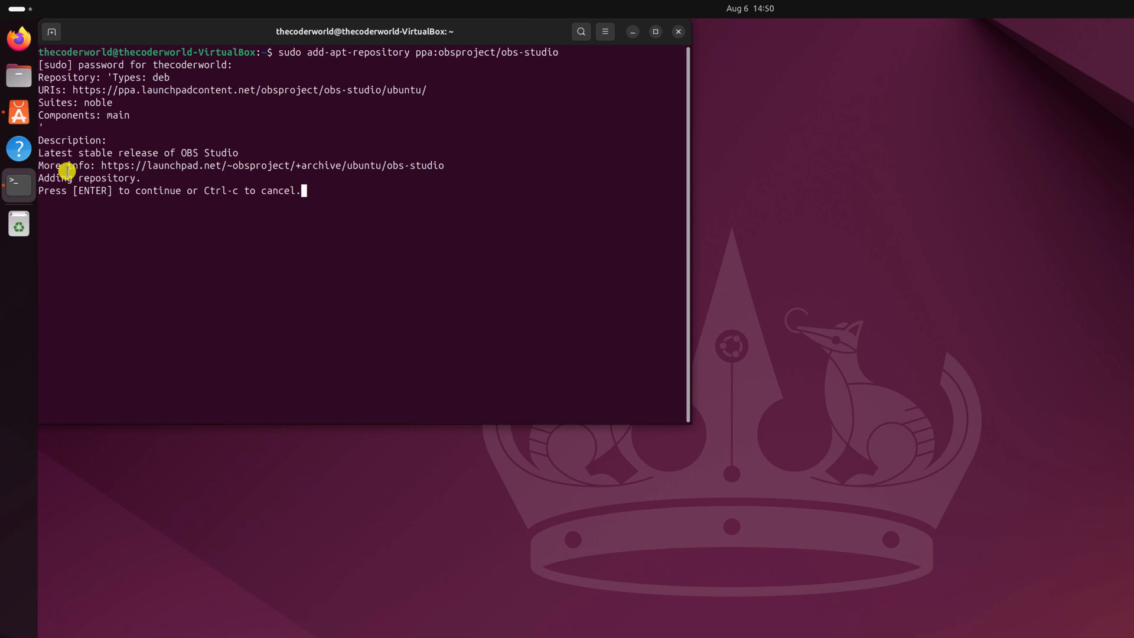
mouse_move(133, 154)
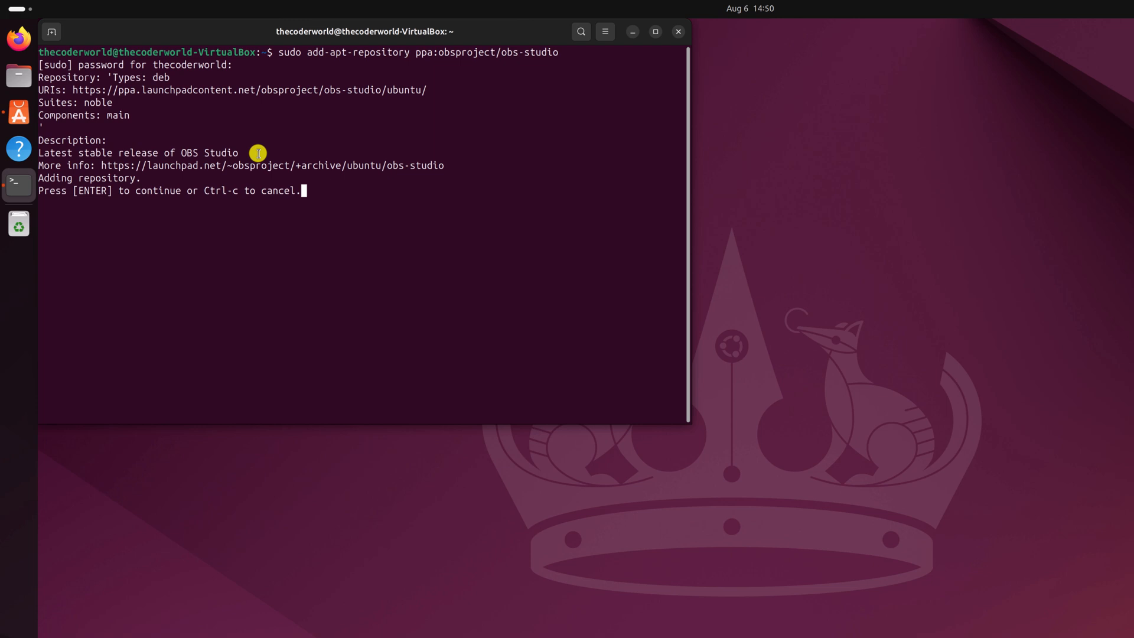
key(Return)
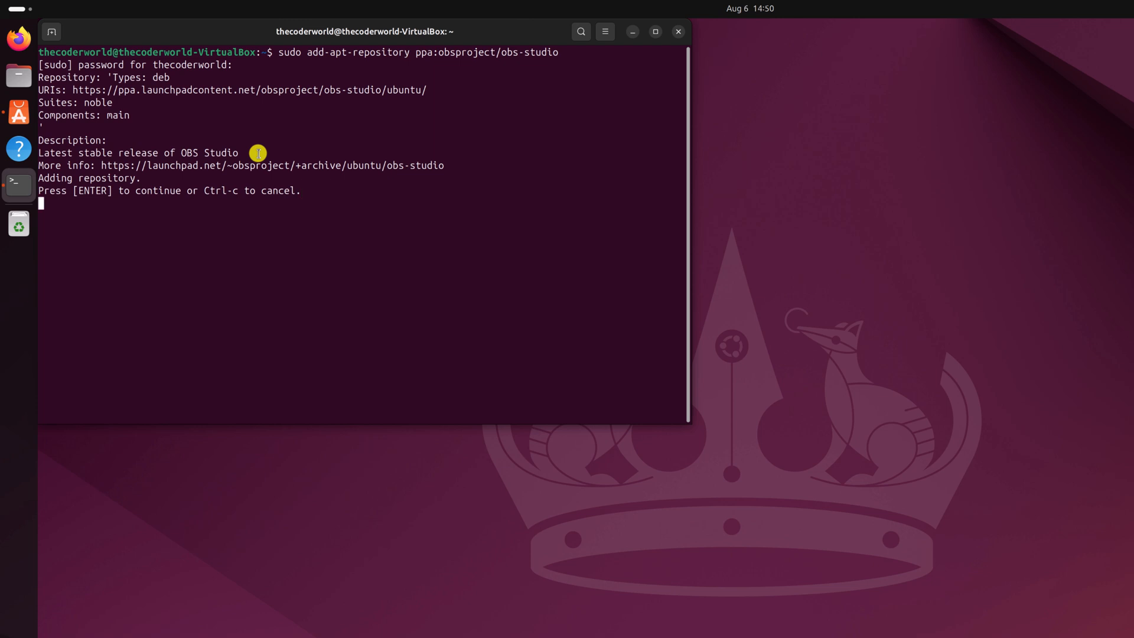
key(Return)
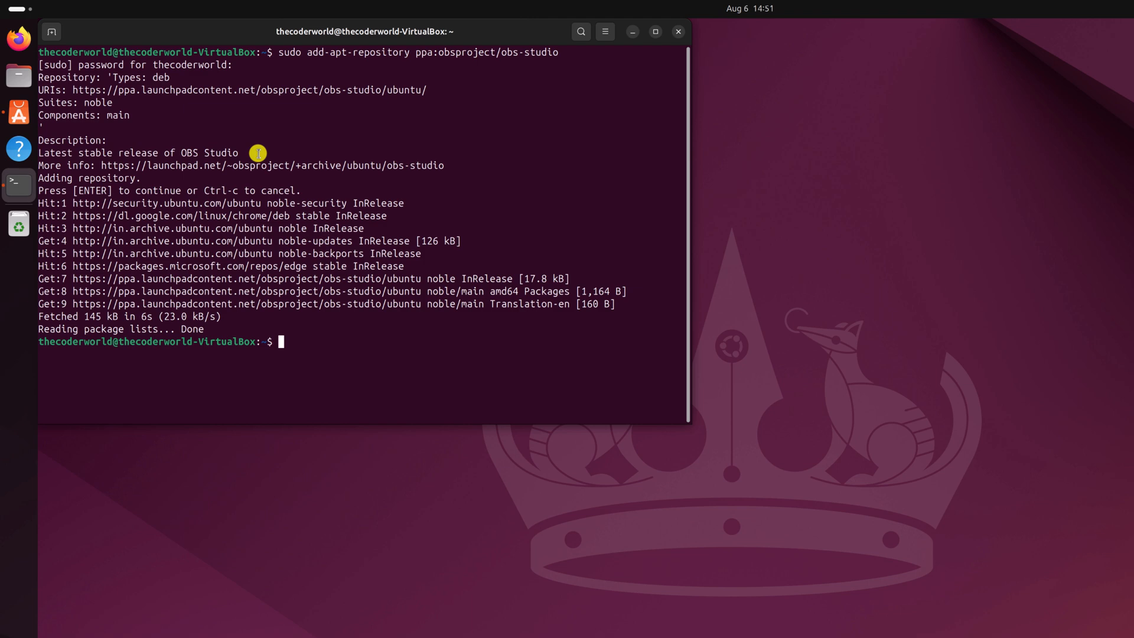
Run 'sudo apt update' then 'sudo apt install obs-studio' to install OBS
text(sudo ap)
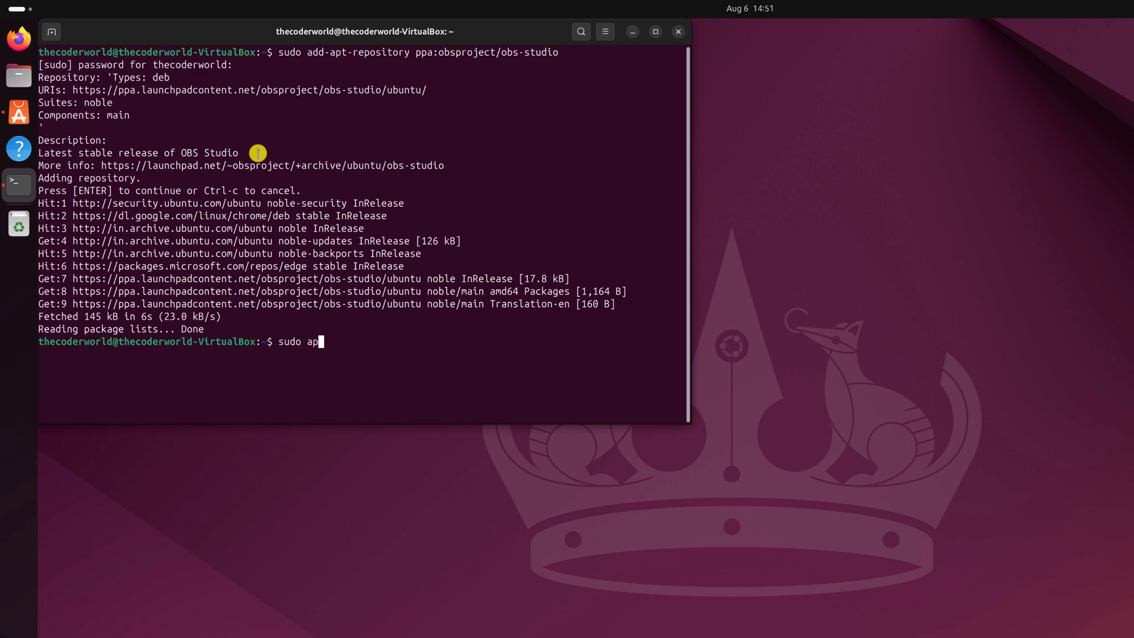
key(Return)
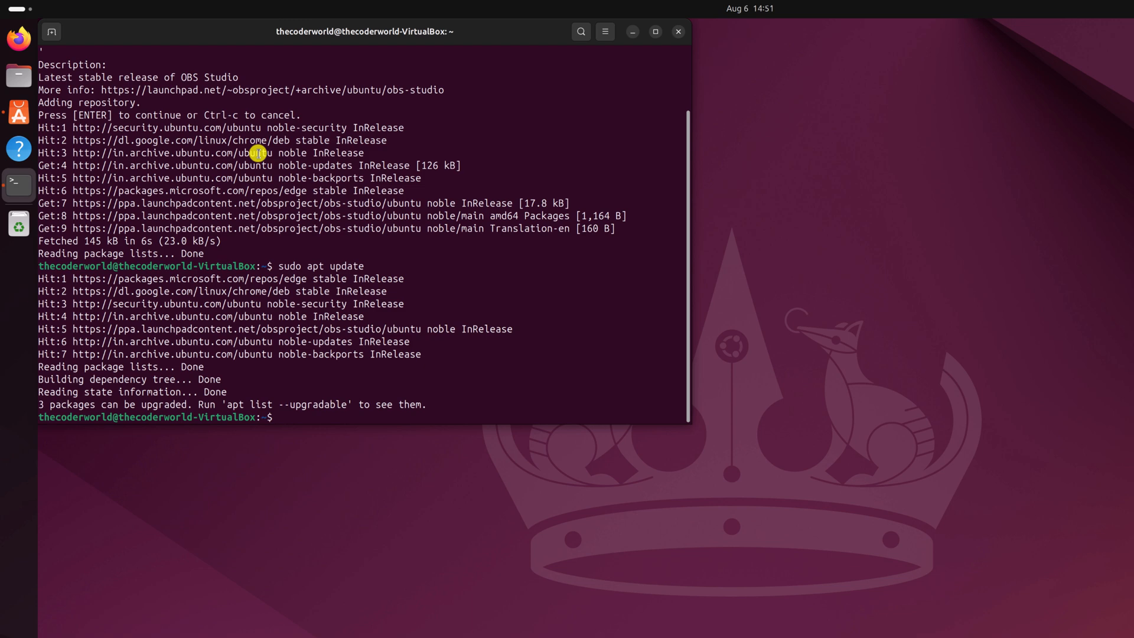
text(sudo apt)
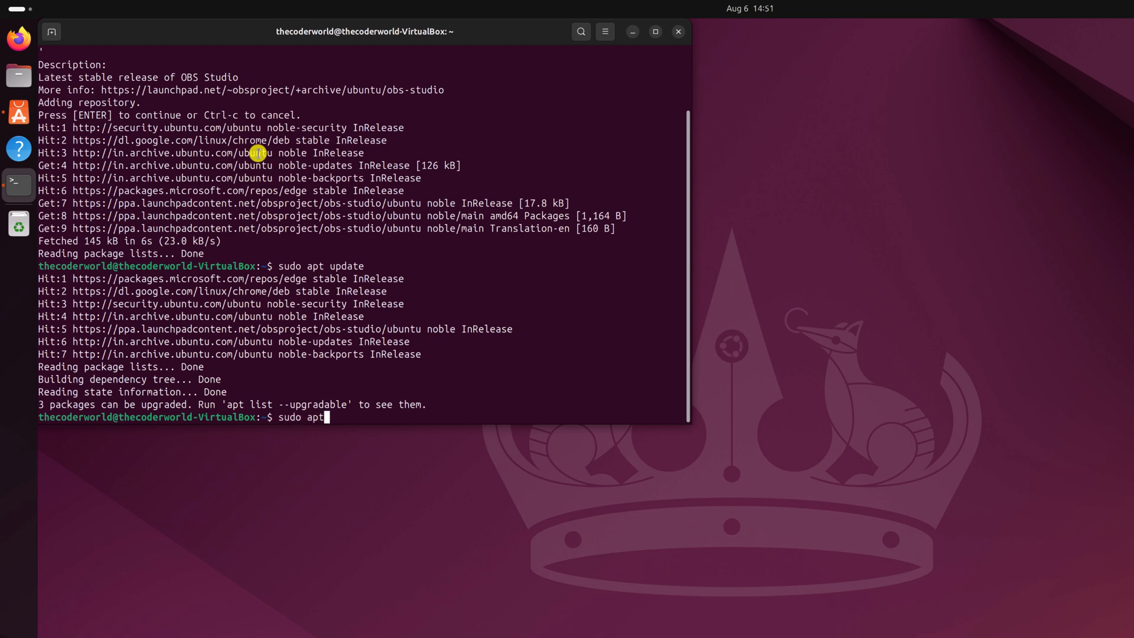
text(install)
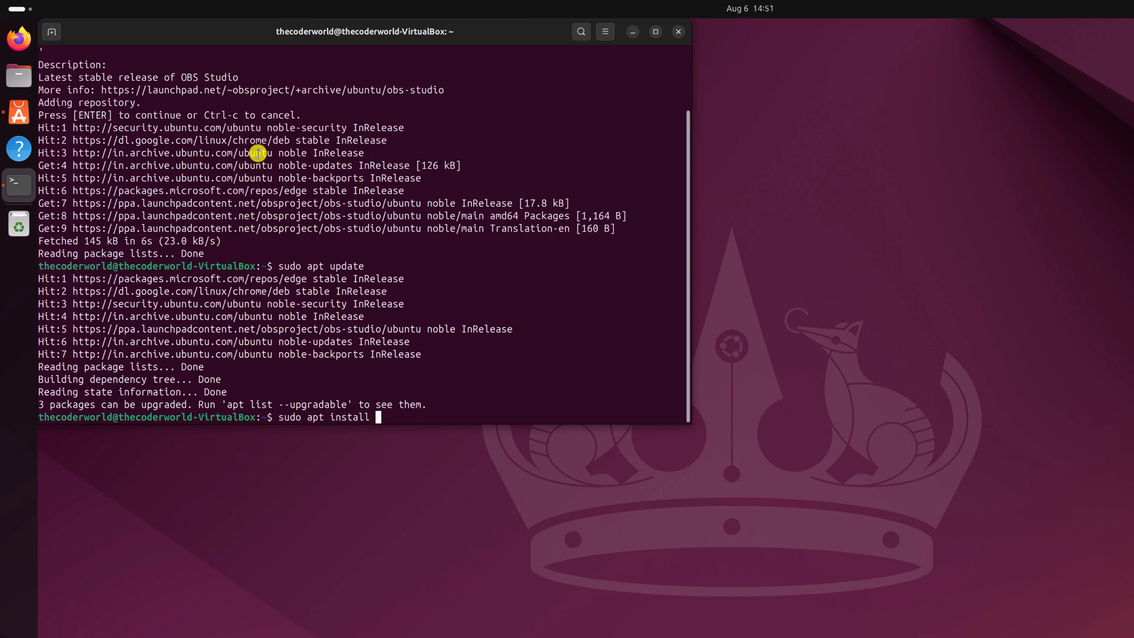
text(obs-)
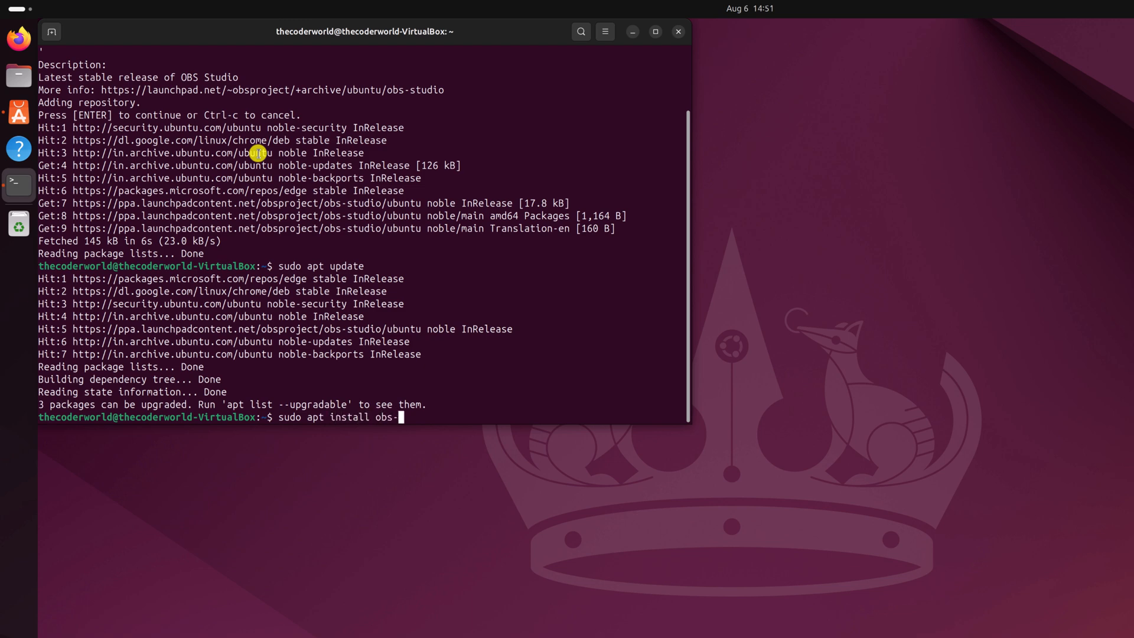
key(Return)
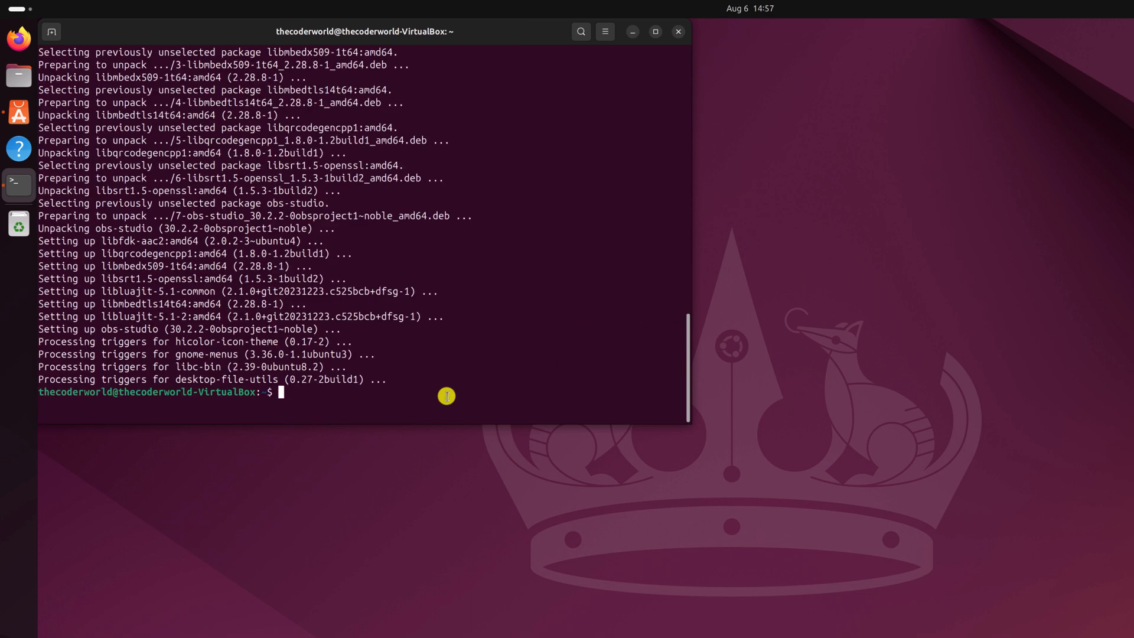
Exit the terminal and launch OBS Studio from page two of Show Apps
text(ex)
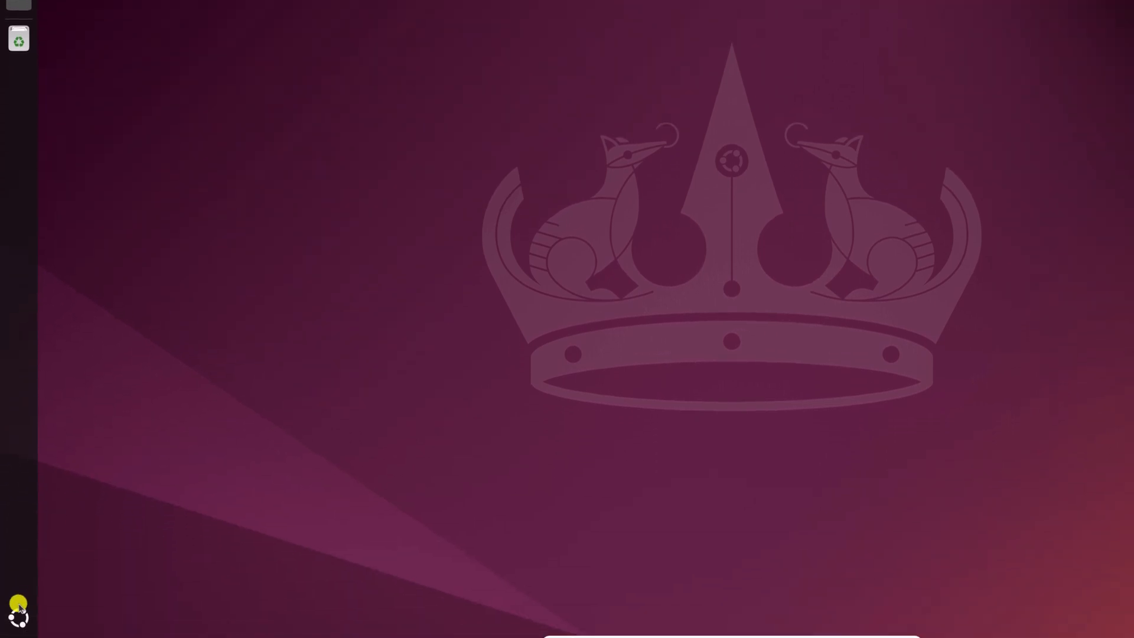
click(18, 606)
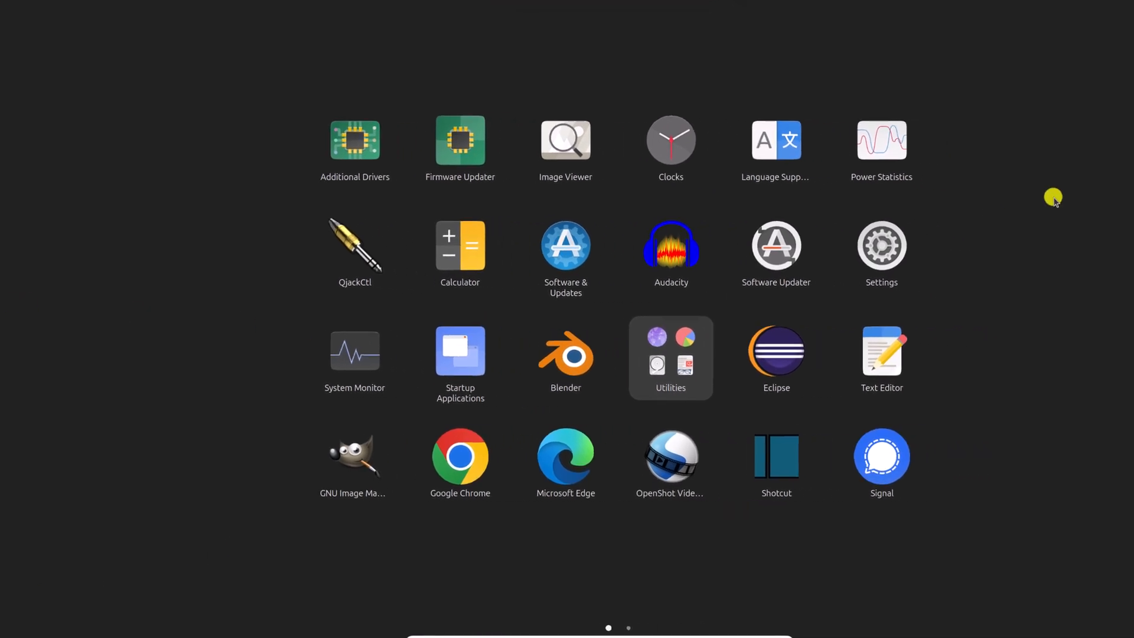
scroll(right, 3)
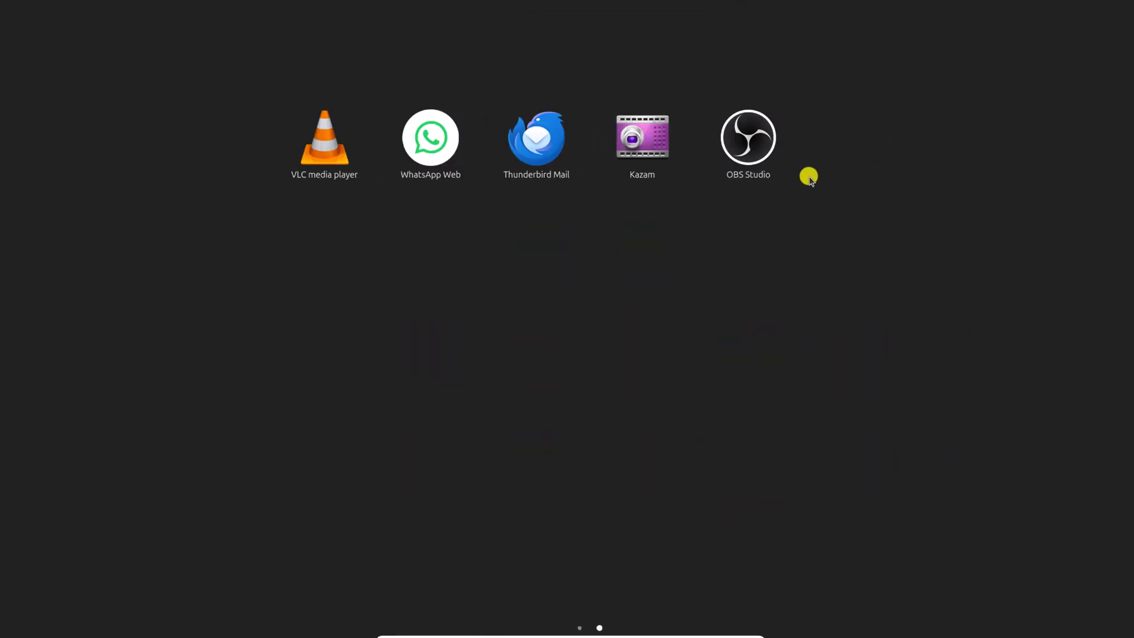
click(748, 137)
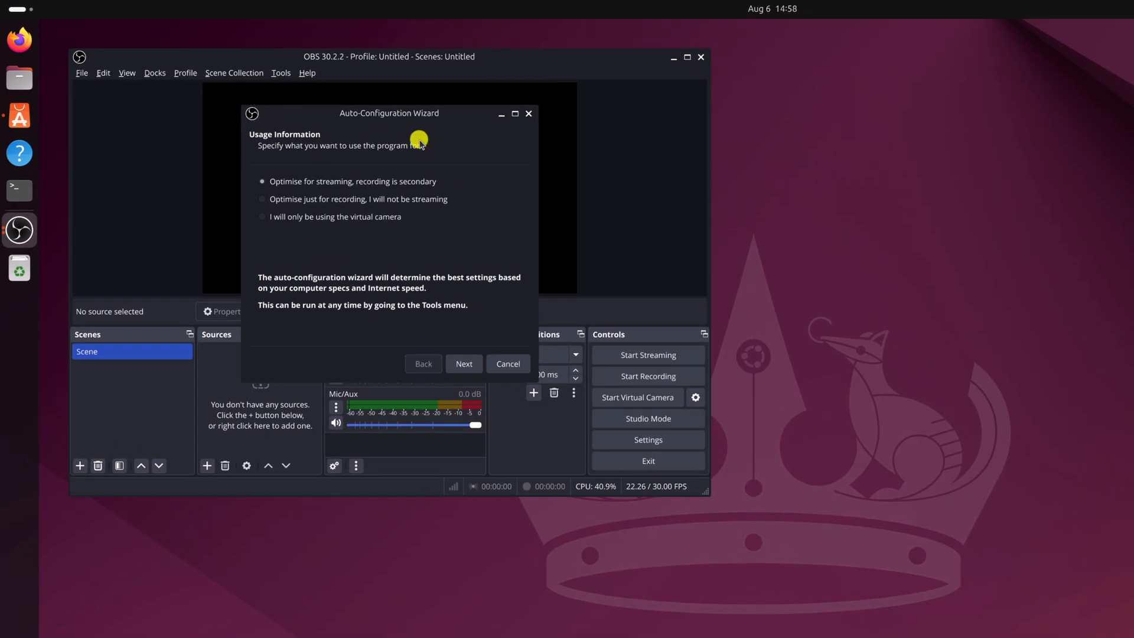
mouse_move(404, 159)
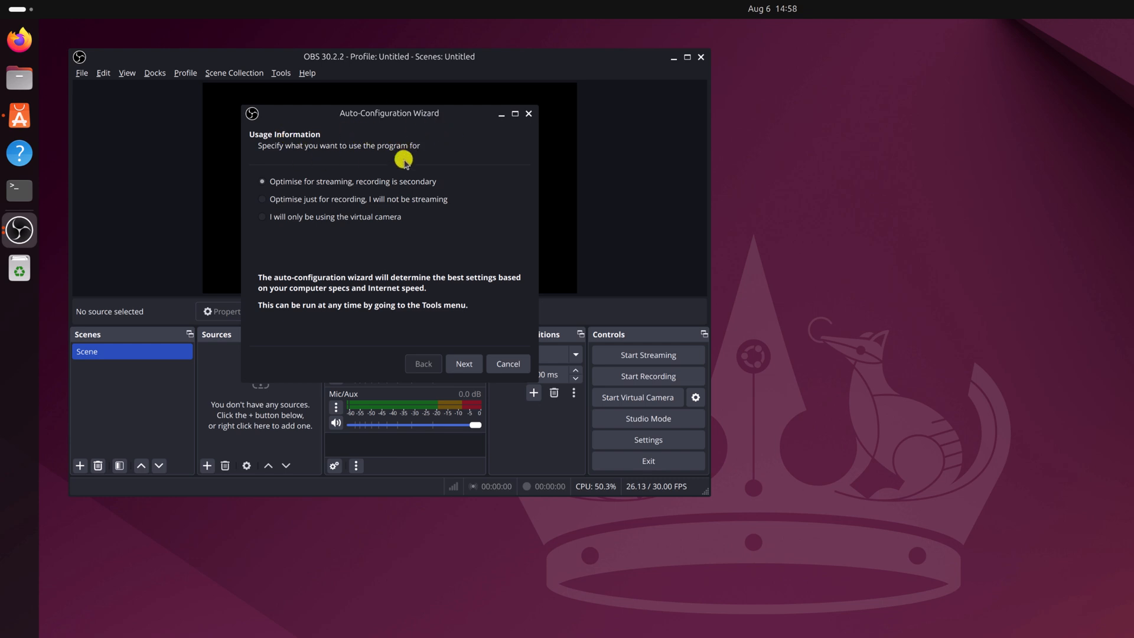
mouse_move(457, 209)
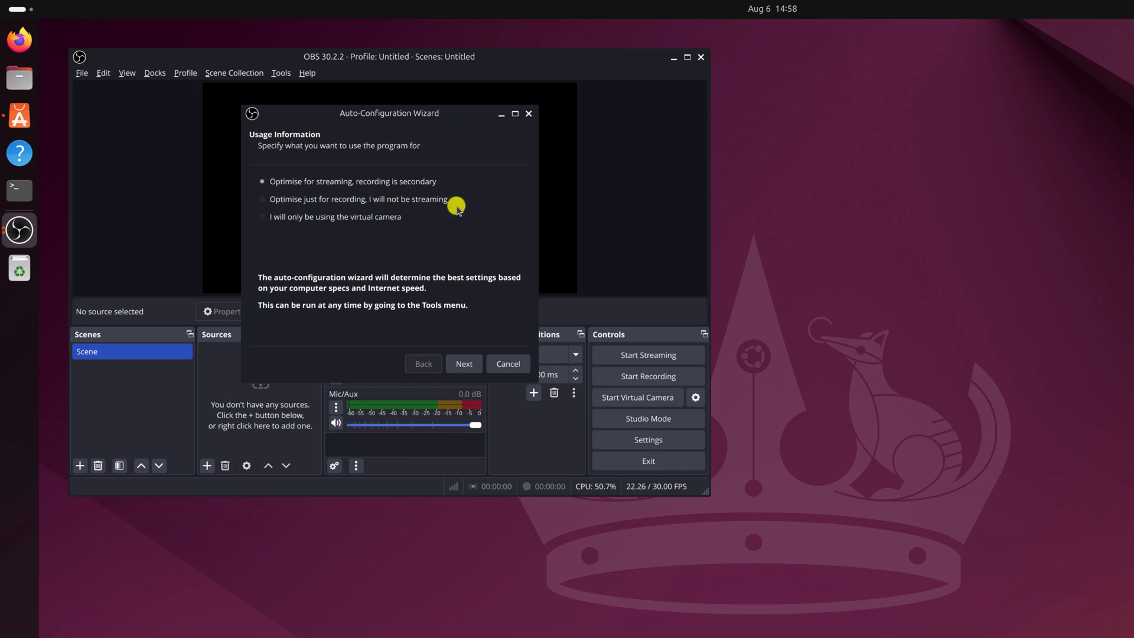
mouse_move(447, 202)
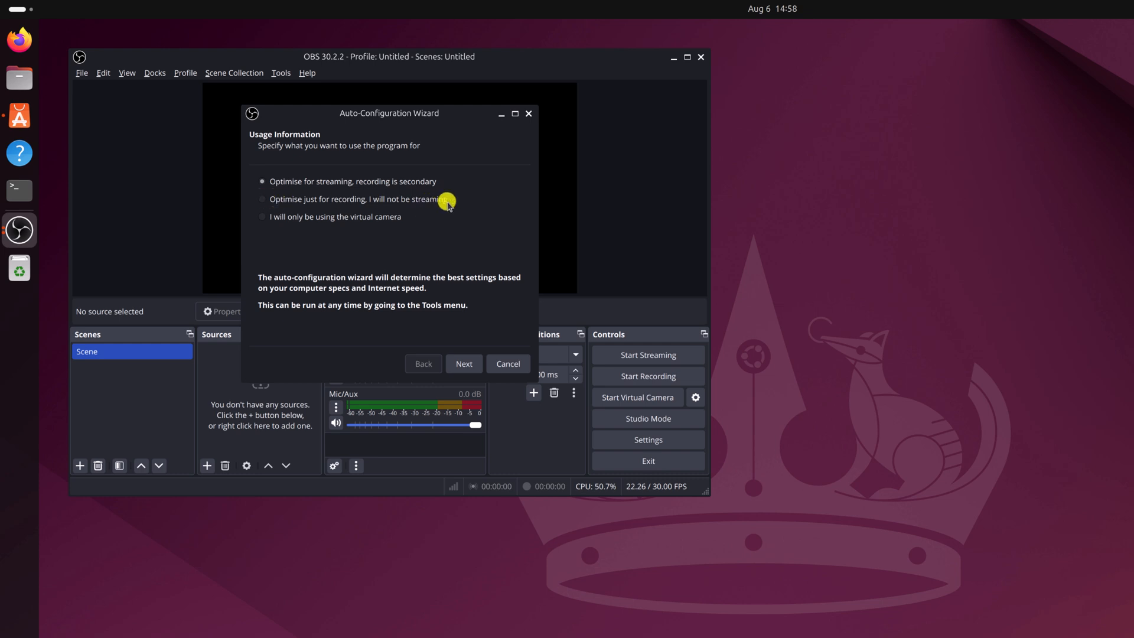
Choose recording-only optimisation with Display 1 base resolution at 60 FPS and continue to results
click(263, 199)
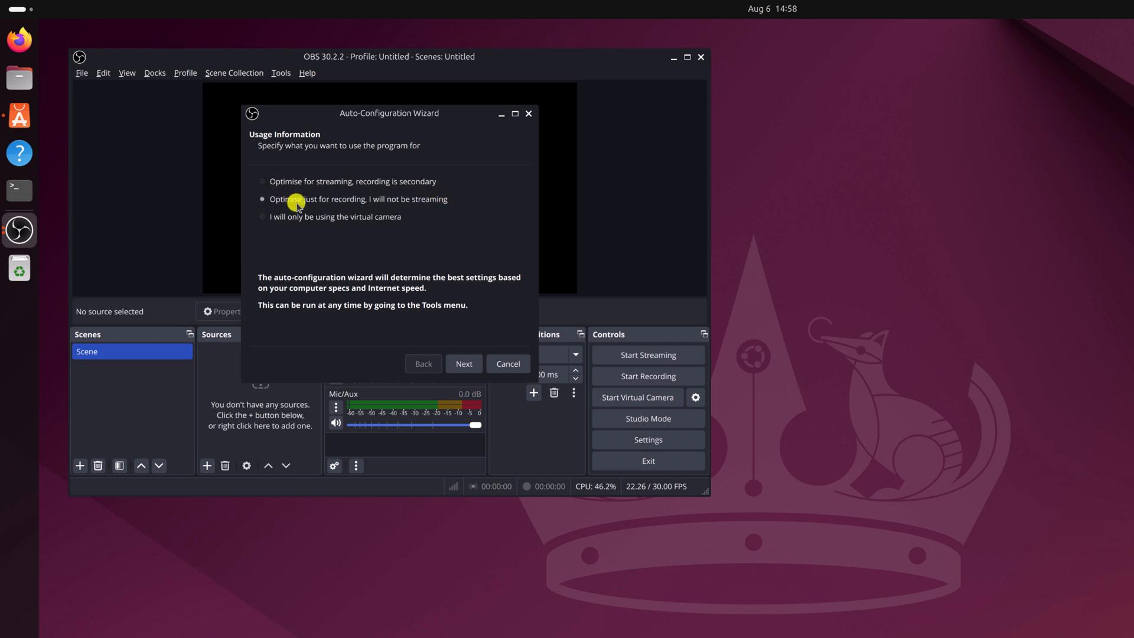
mouse_move(396, 207)
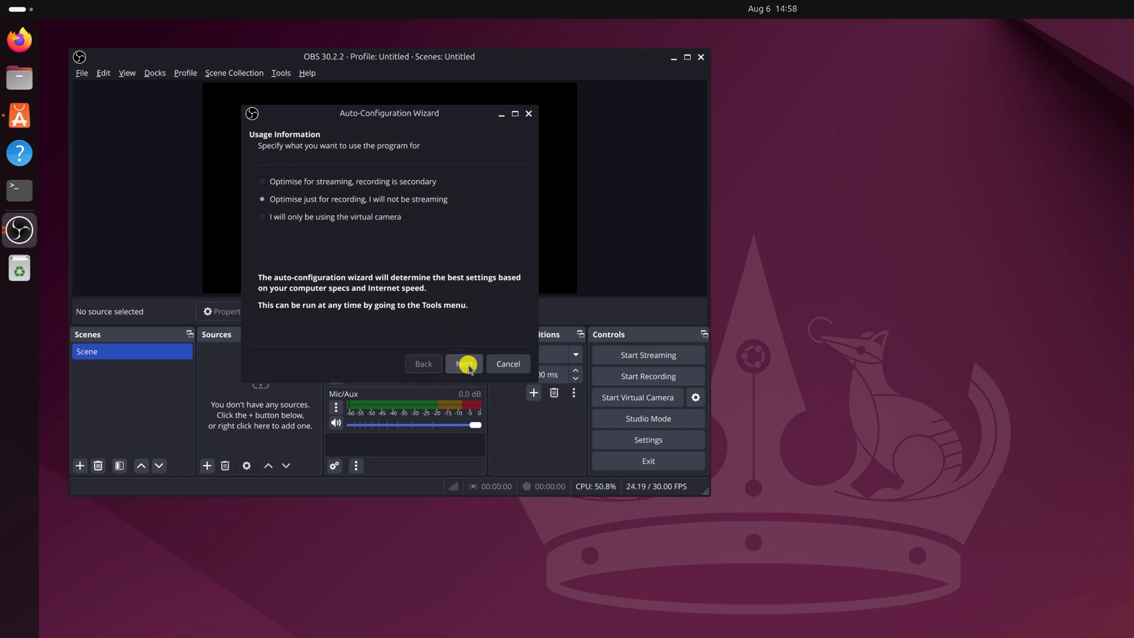
click(463, 364)
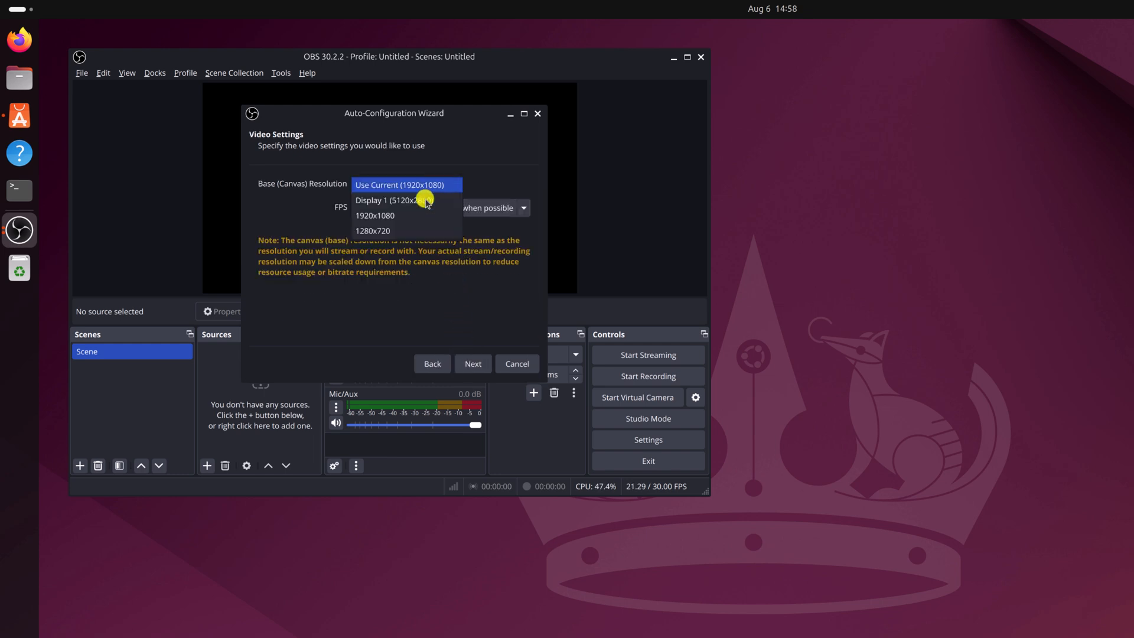
click(387, 200)
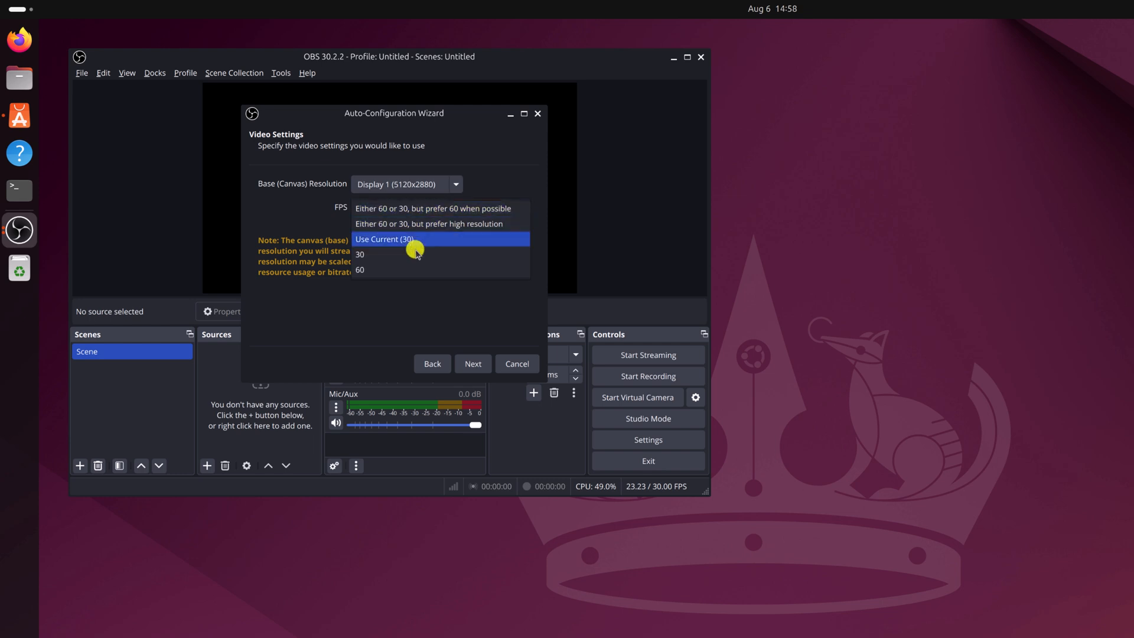
click(360, 270)
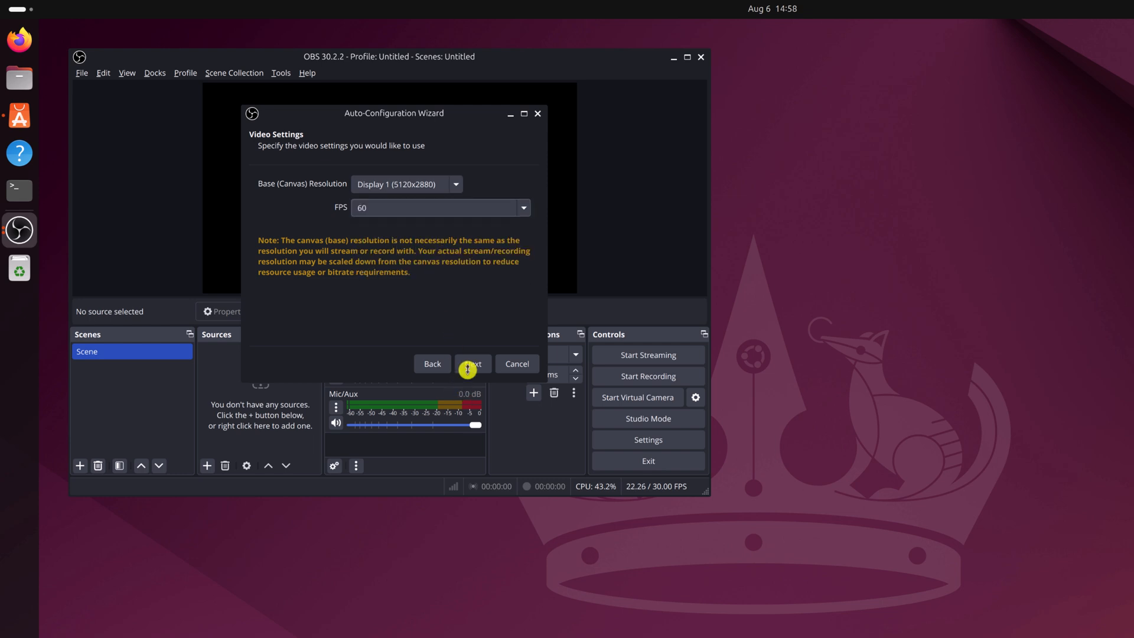
click(470, 364)
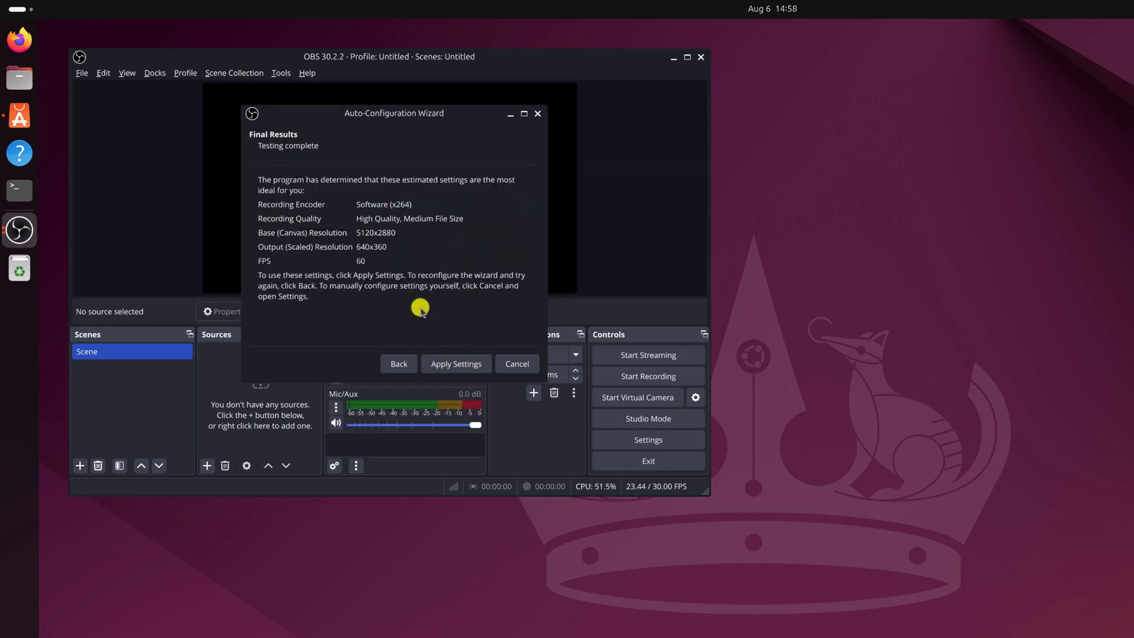
mouse_move(328, 304)
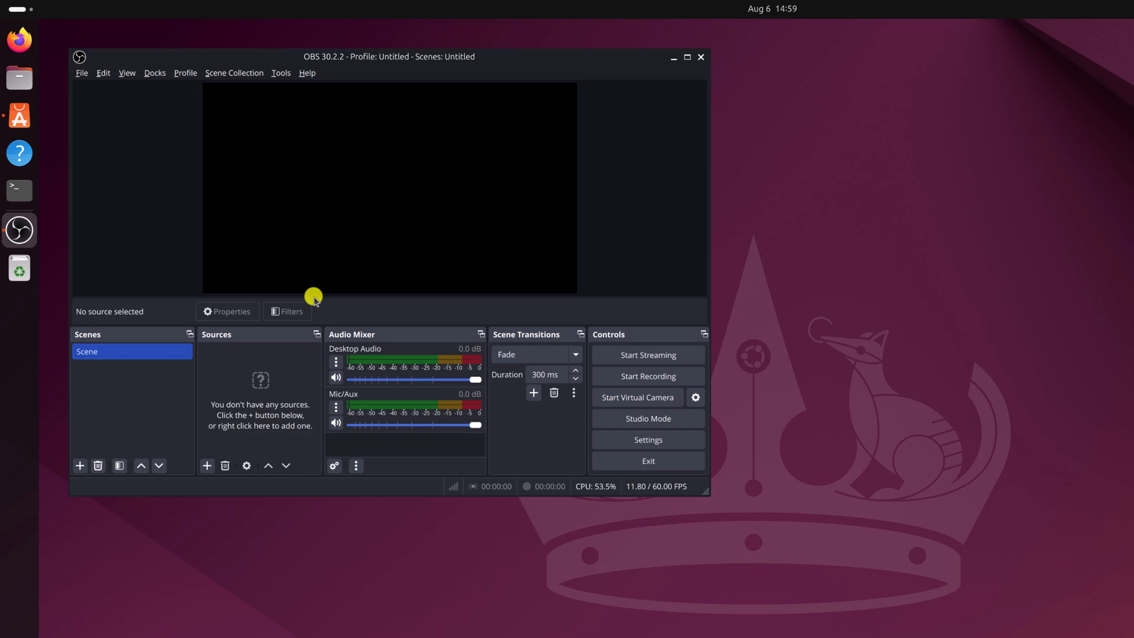
mouse_move(258, 339)
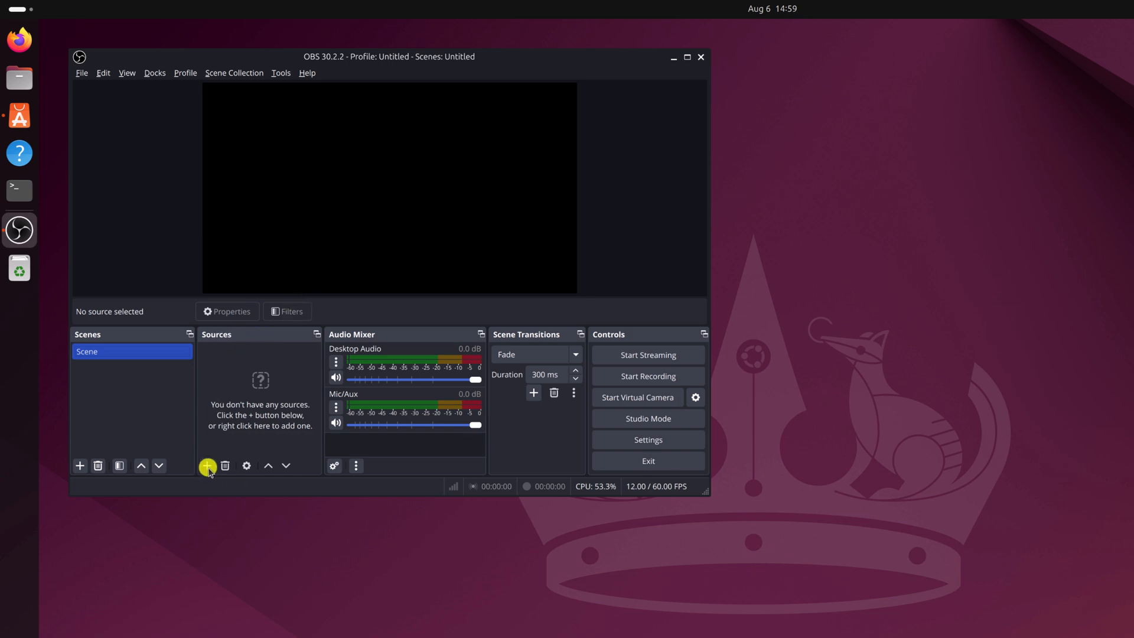
Add a Screen Capture (PipeWire) source with its default name
click(207, 466)
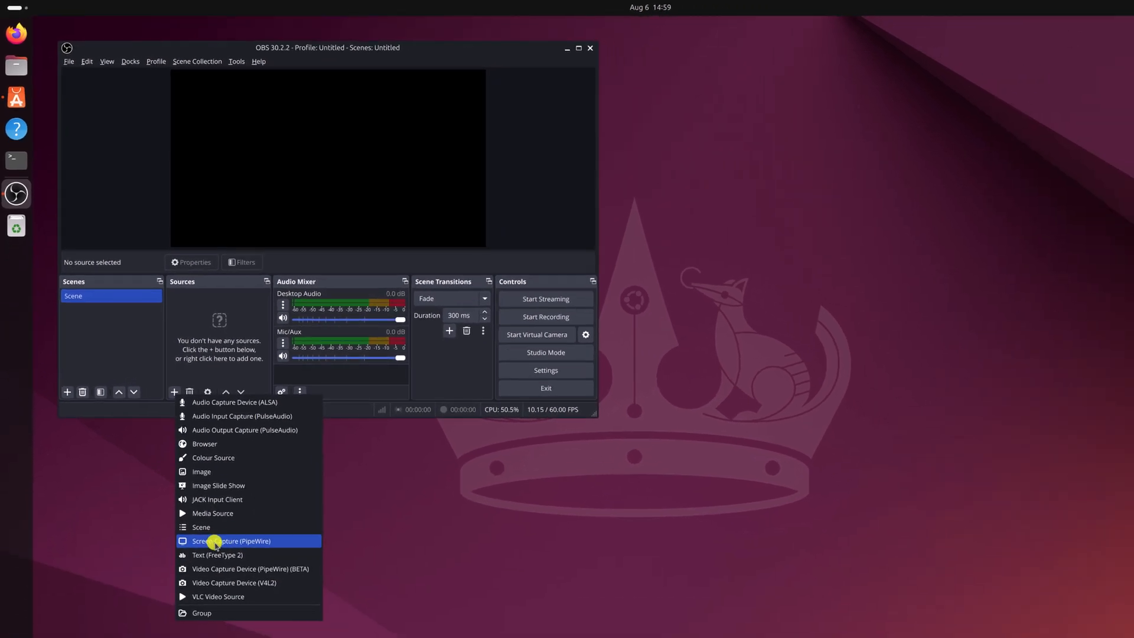
click(232, 541)
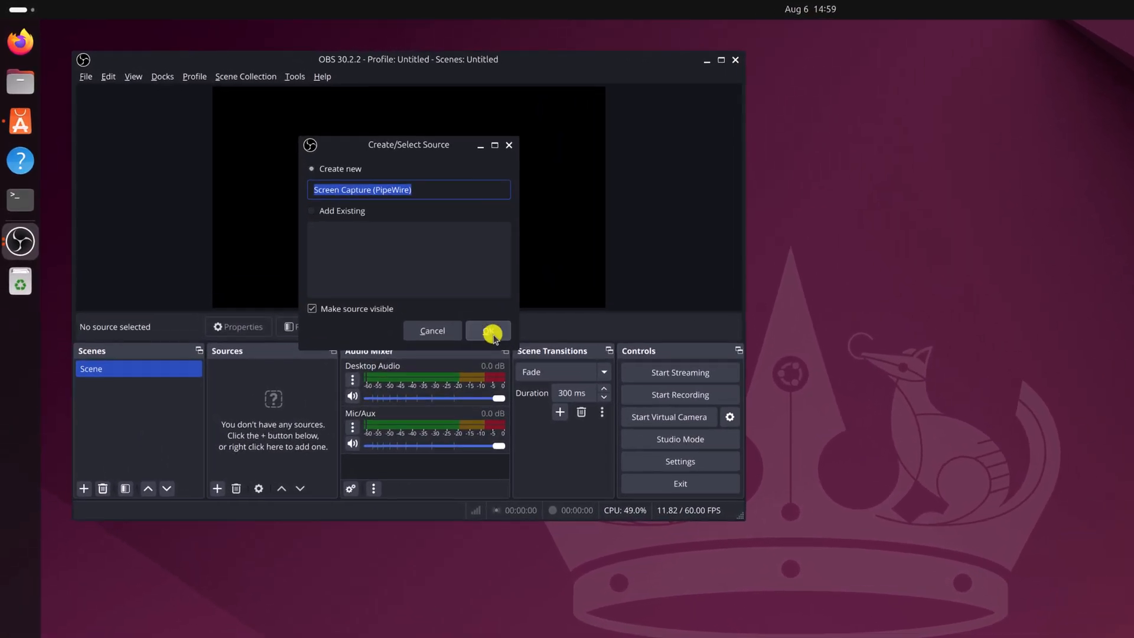
click(488, 331)
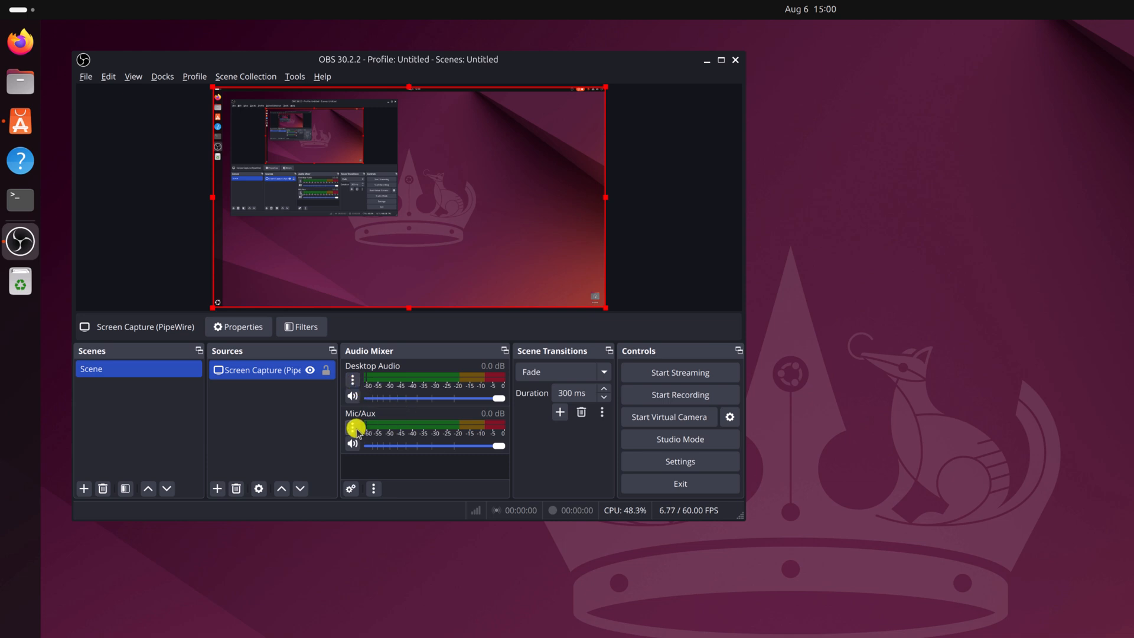
Review Mic/Aux properties, keeping Built-in Audio Analog Stereo as the device
click(352, 427)
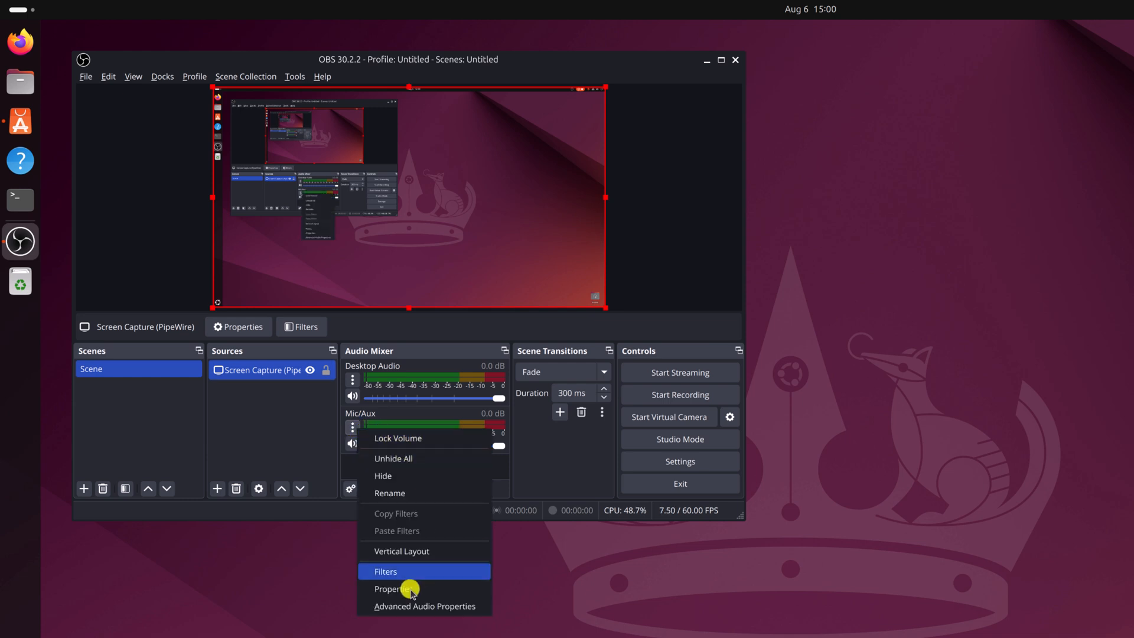
click(389, 588)
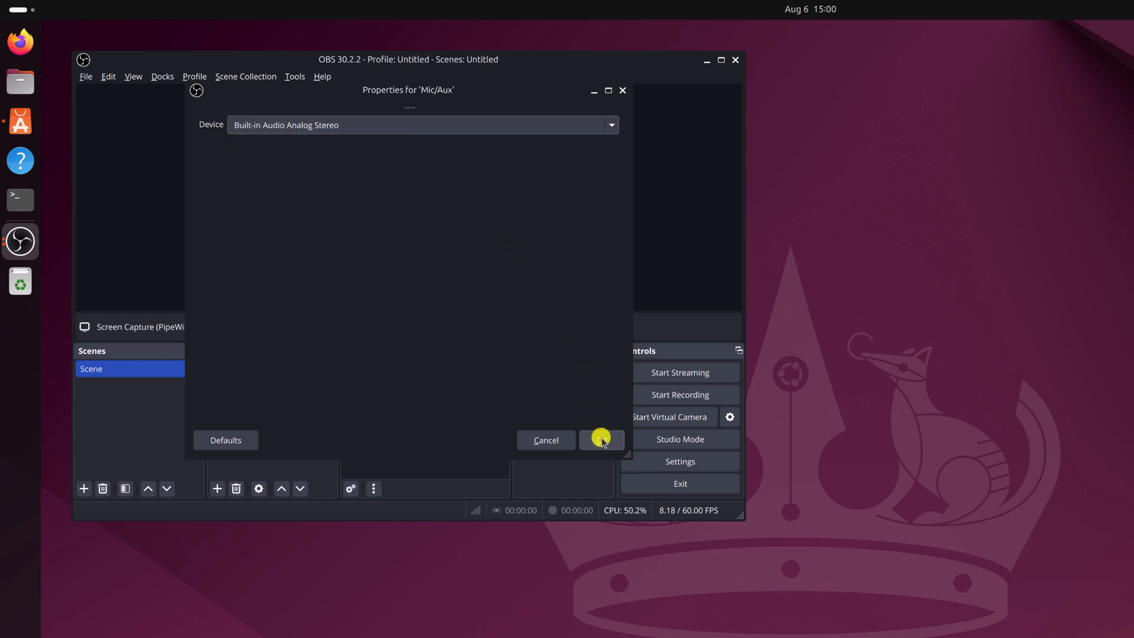
click(600, 439)
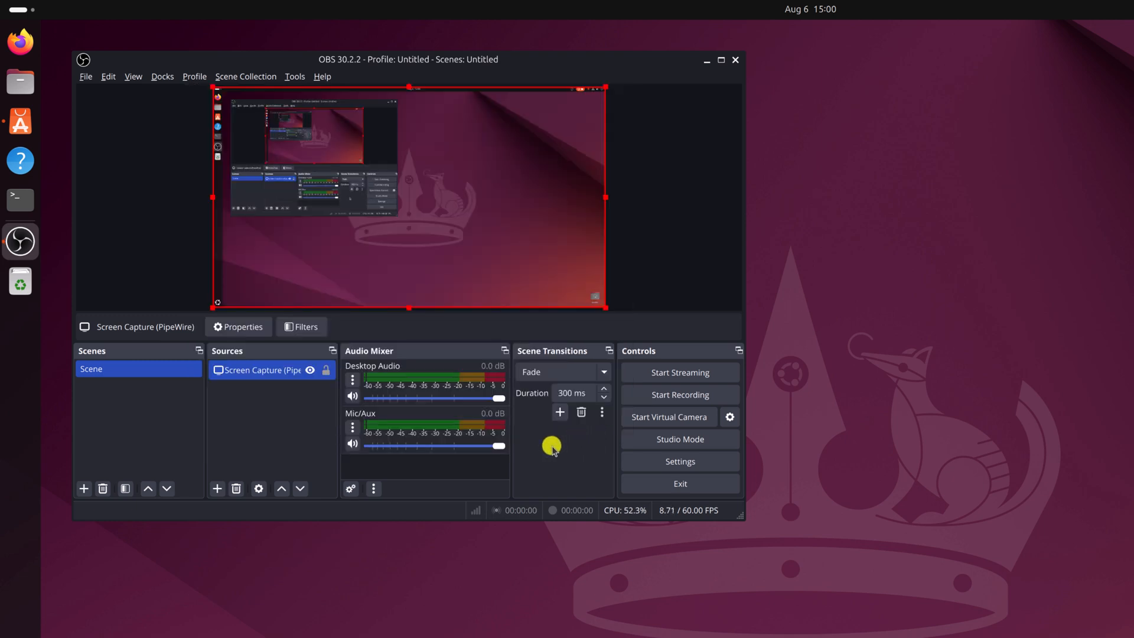
mouse_move(635, 429)
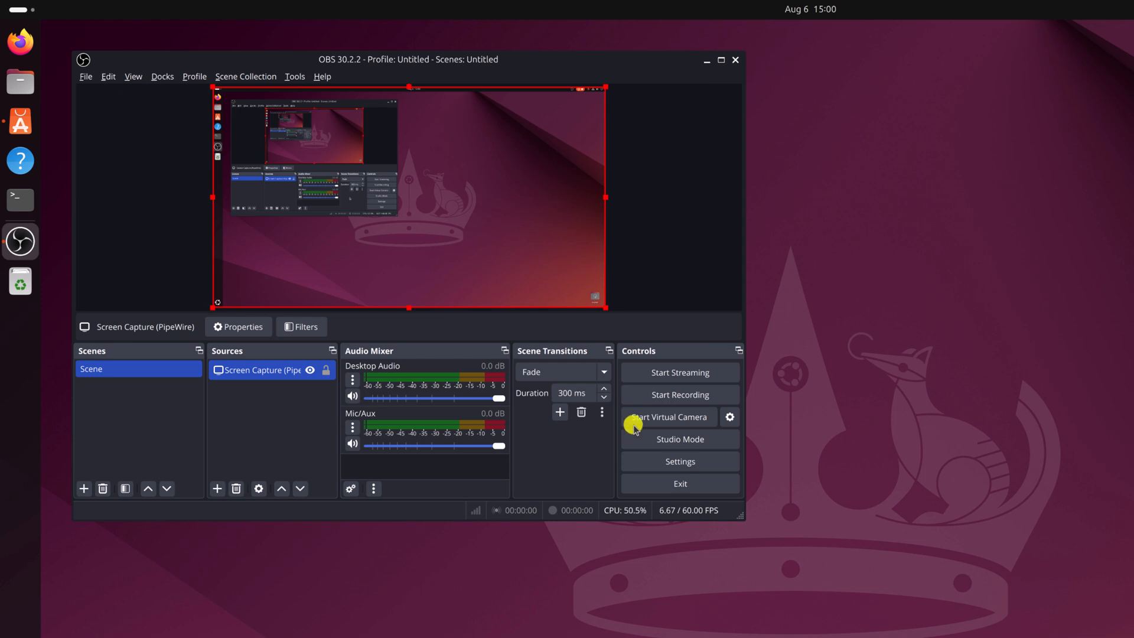
mouse_move(694, 395)
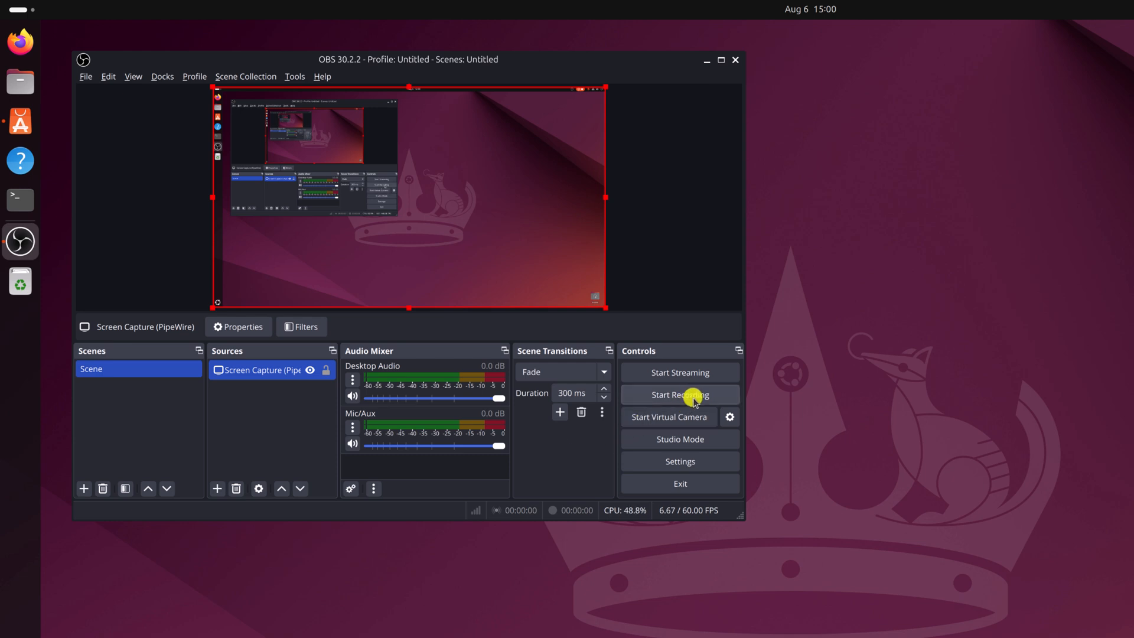
Start a test recording, then stop it from the OBS tray icon menu
click(679, 395)
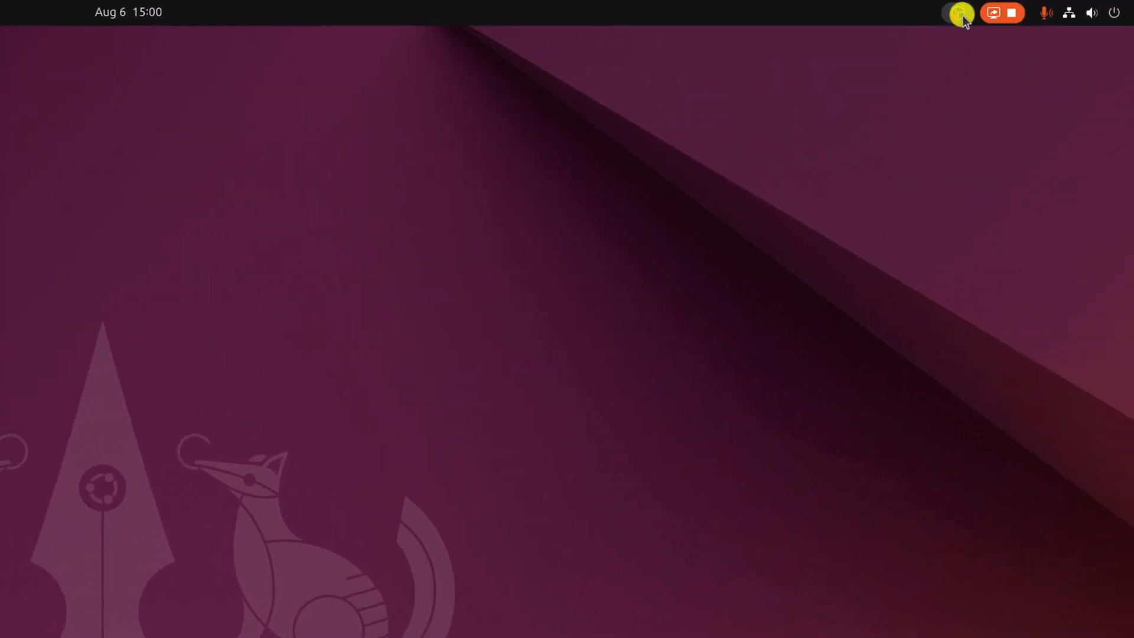
click(957, 13)
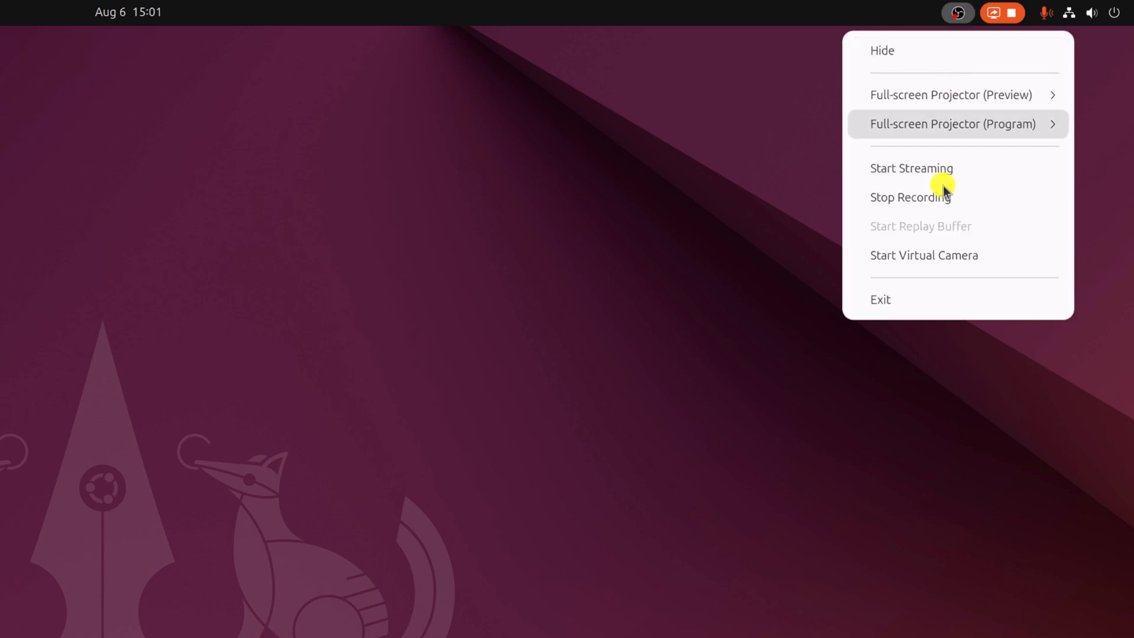
click(910, 196)
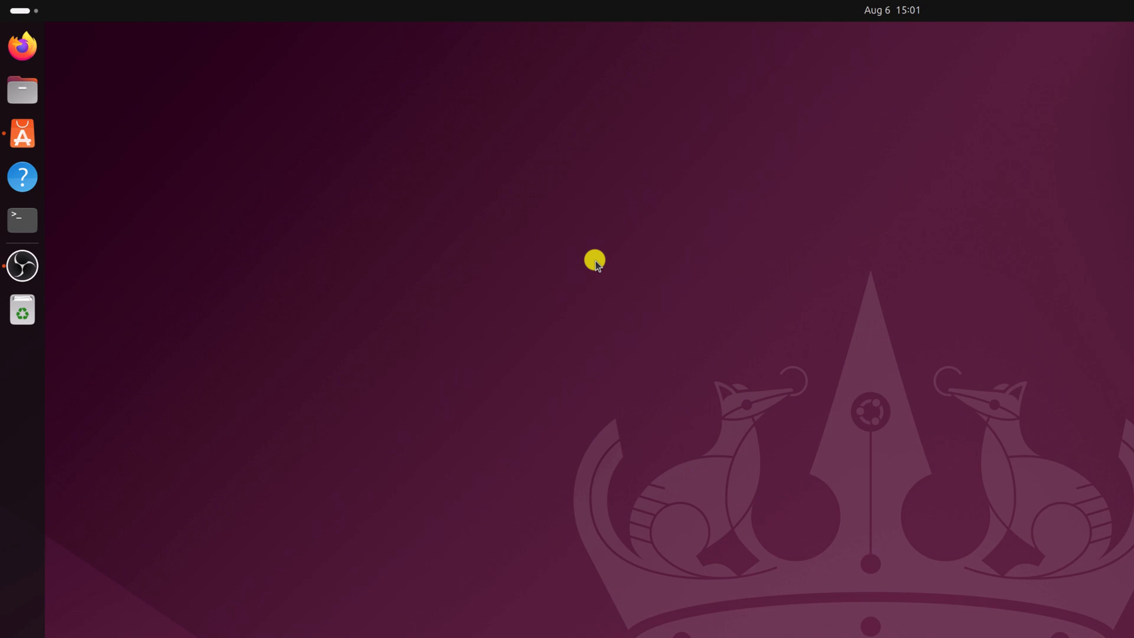
mouse_move(22, 89)
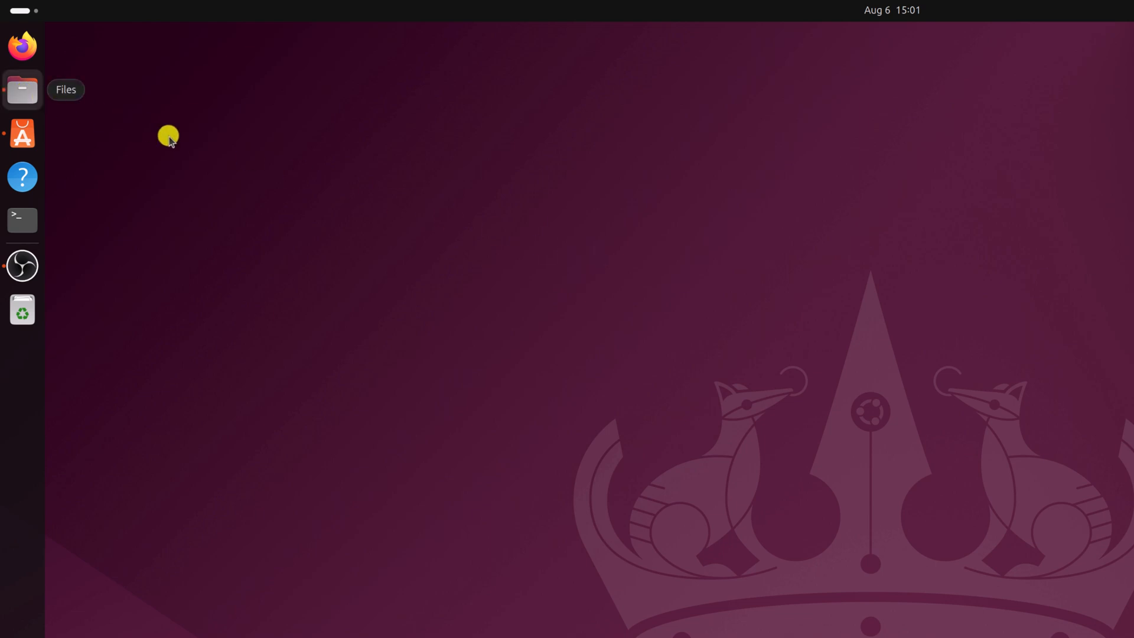
click(23, 89)
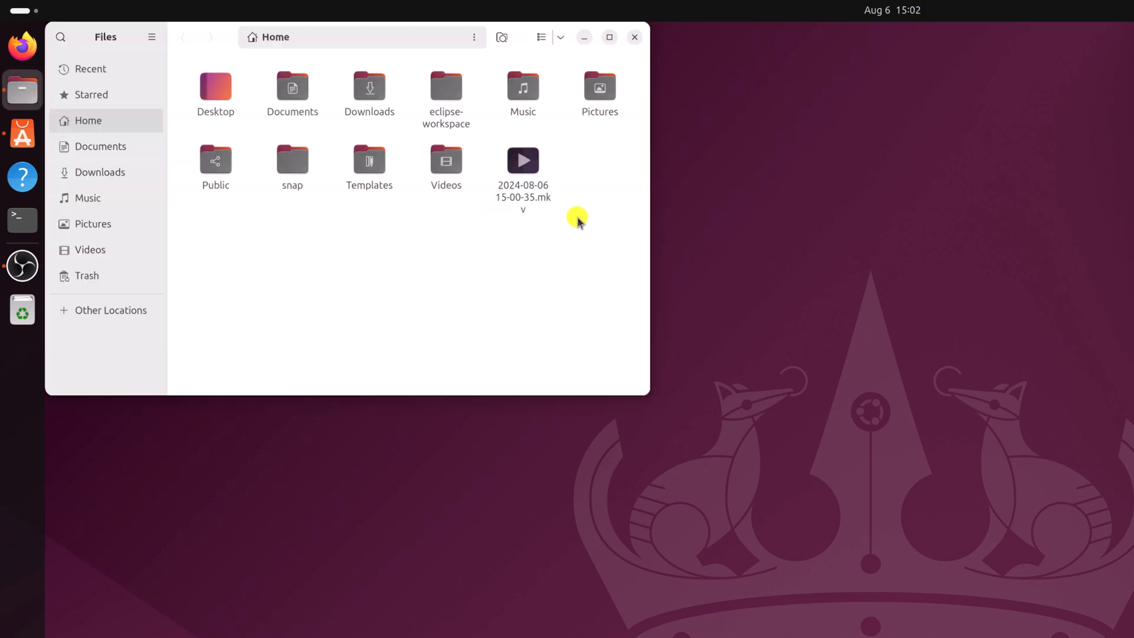
mouse_move(557, 181)
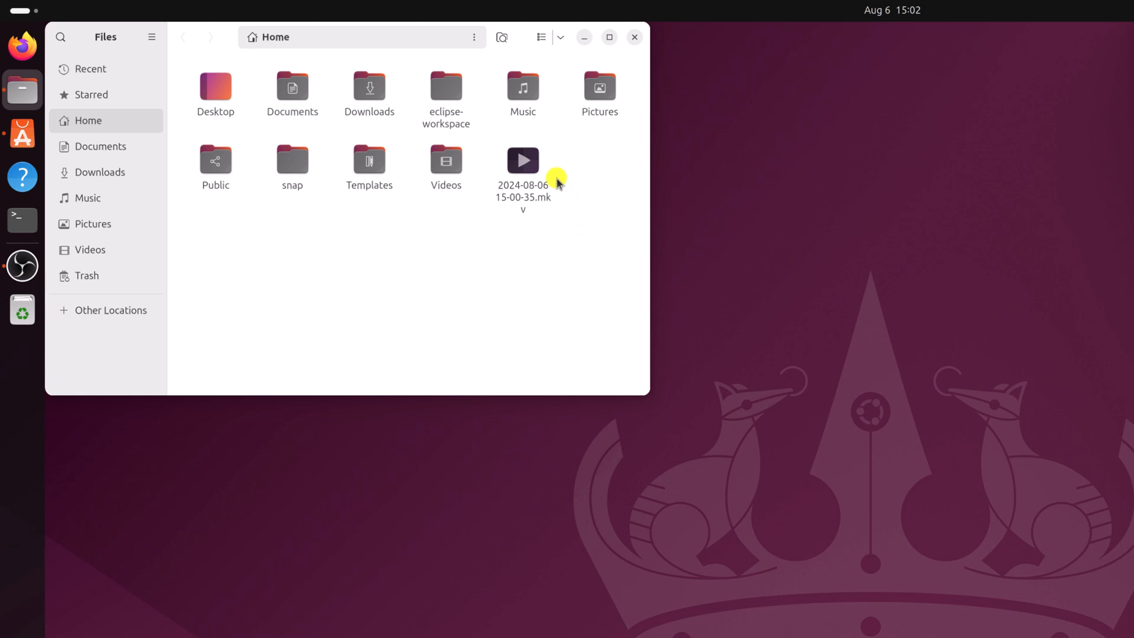
click(634, 36)
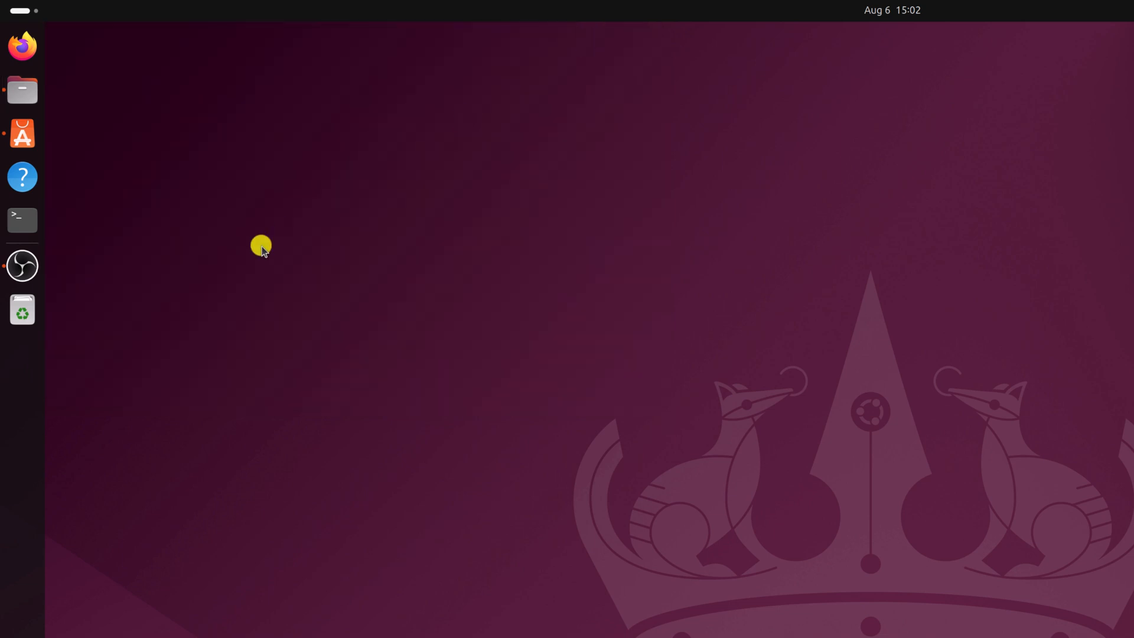
Restore OBS and show the Output settings page with the current Recording Path
click(22, 265)
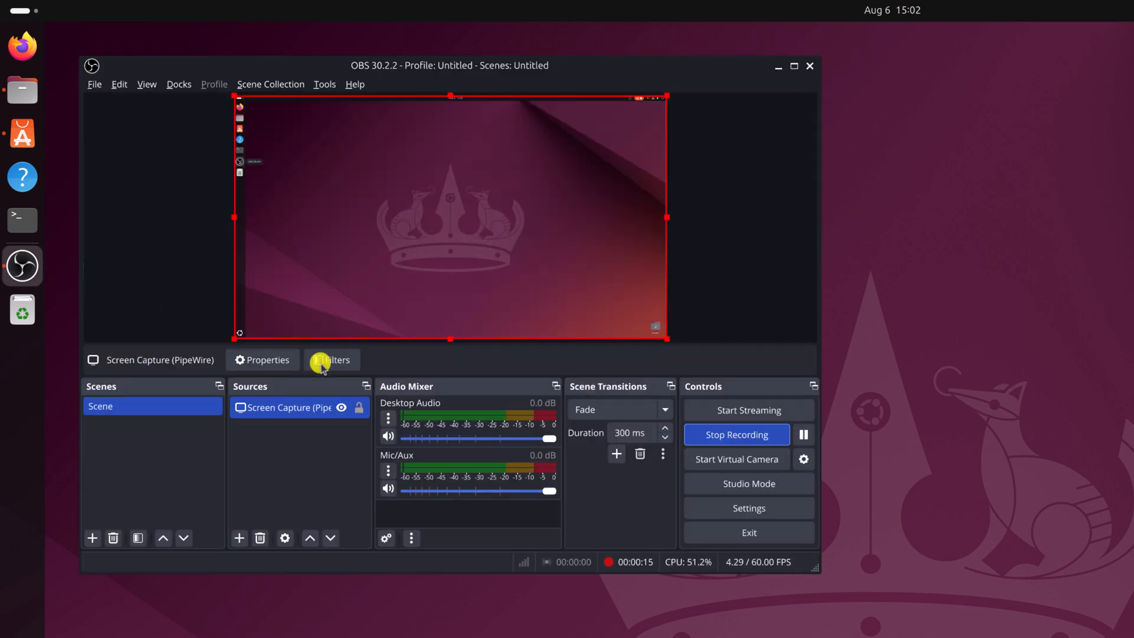
click(748, 508)
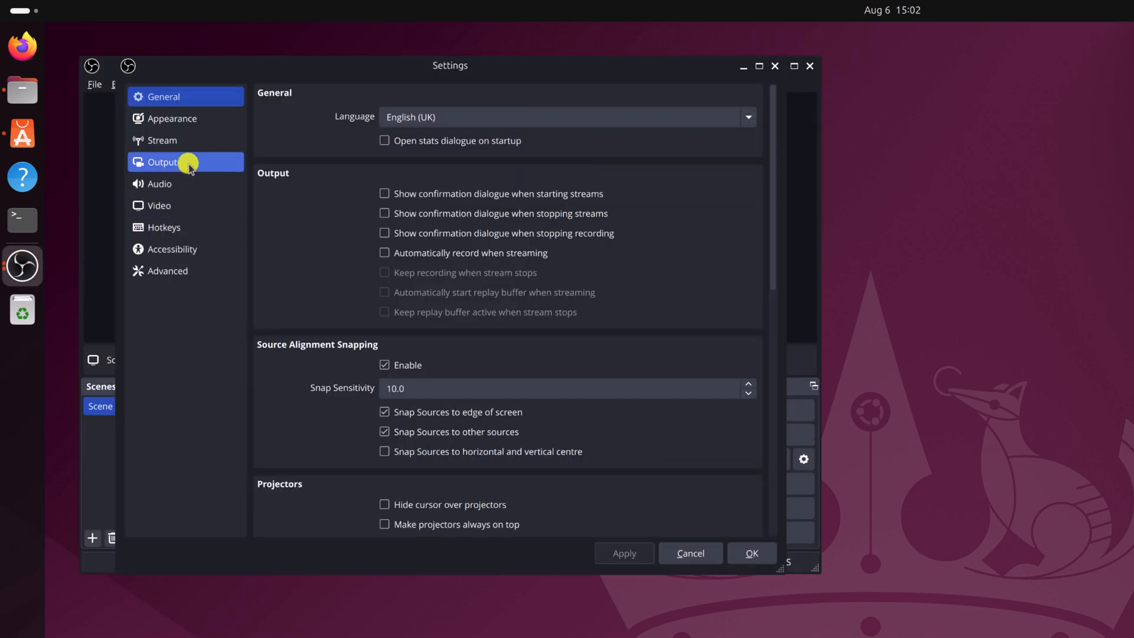
click(162, 161)
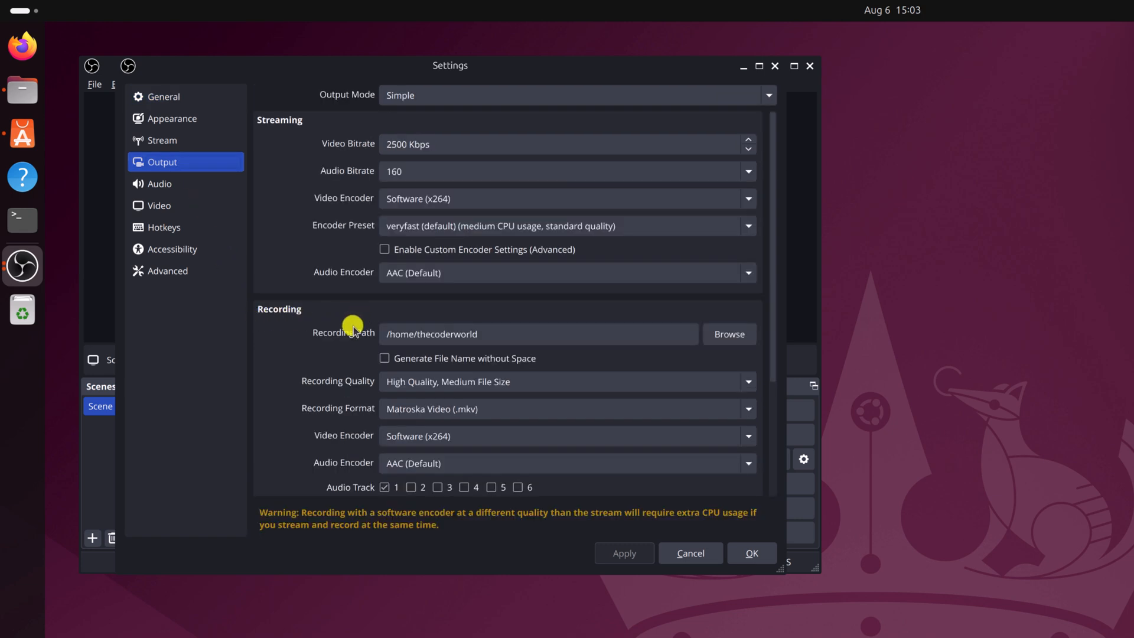
mouse_move(509, 347)
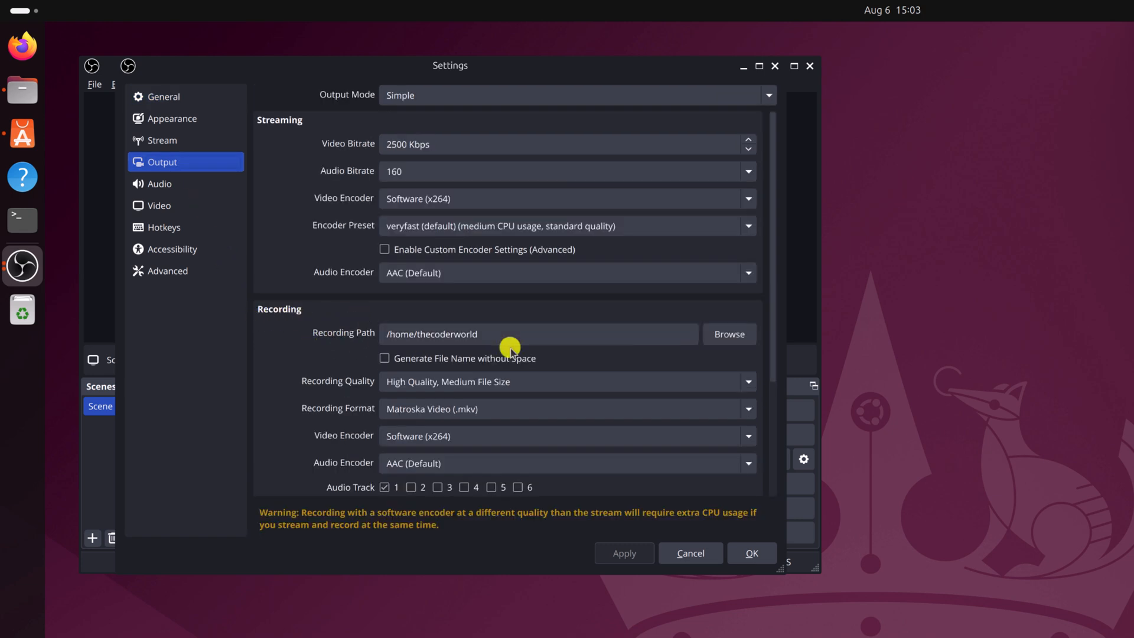
mouse_move(355, 337)
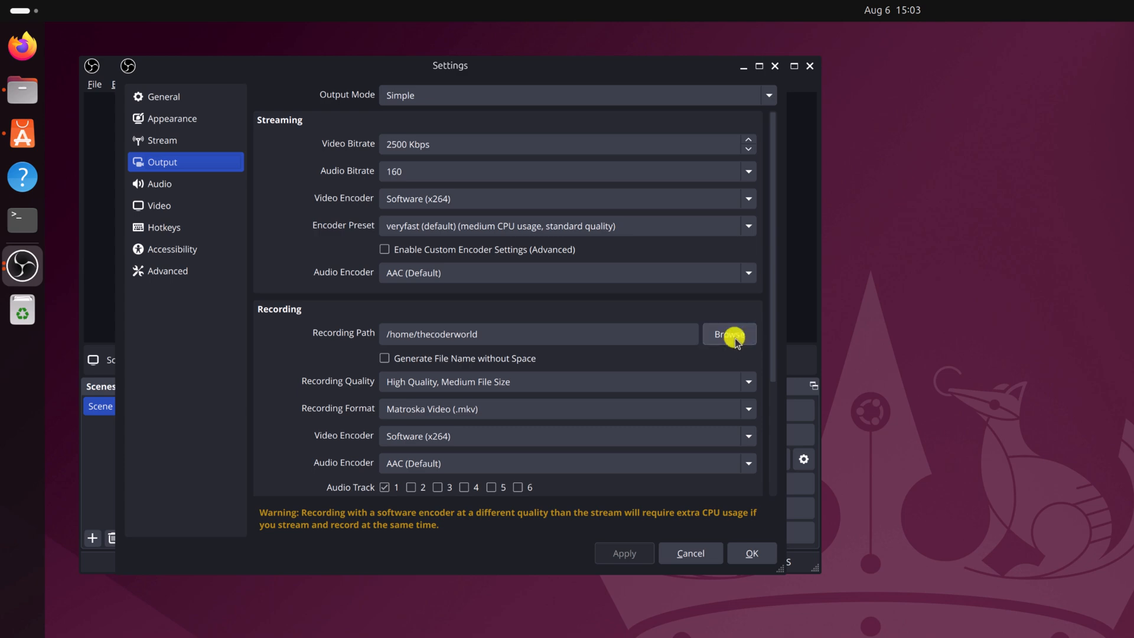
Set the Recording Path to /home/thecoderworld/Videos and confirm the settings
click(729, 334)
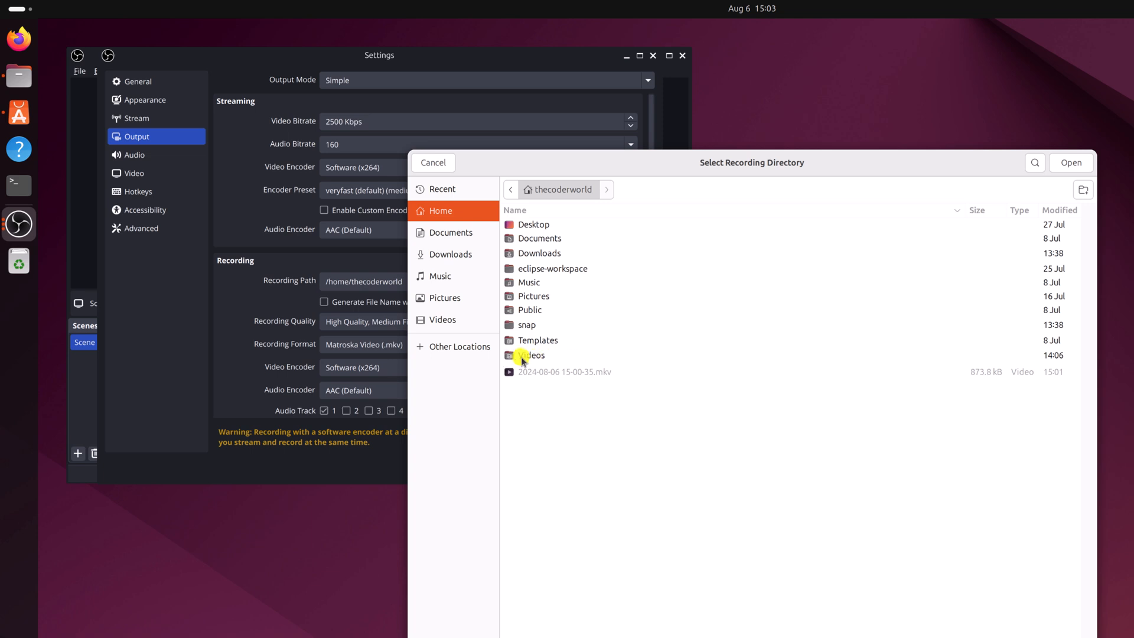
click(531, 355)
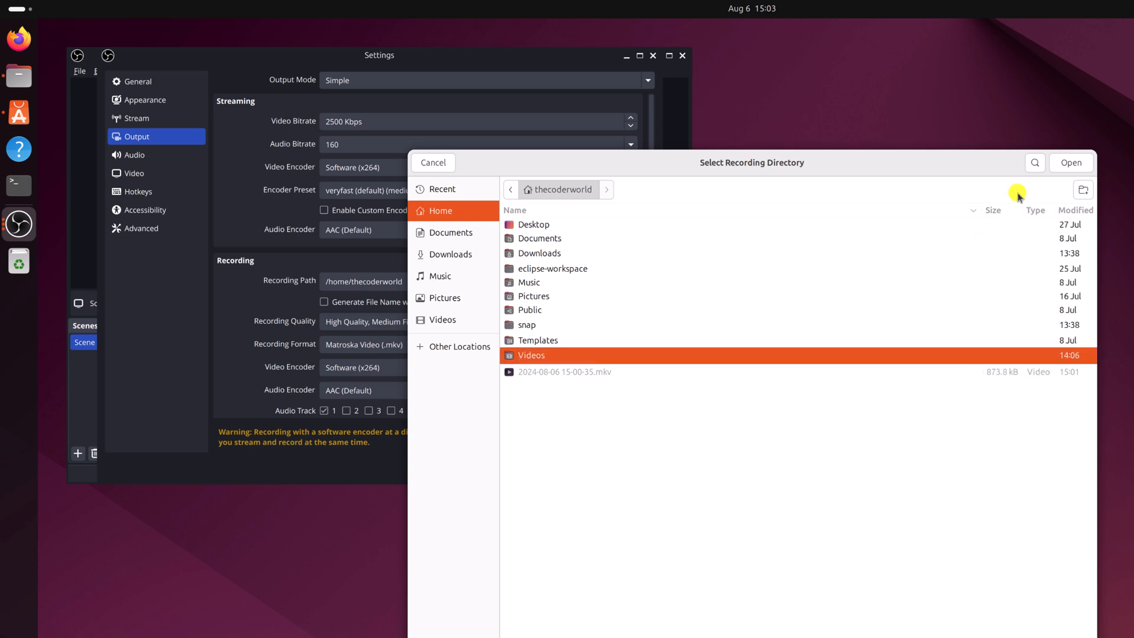
click(1071, 162)
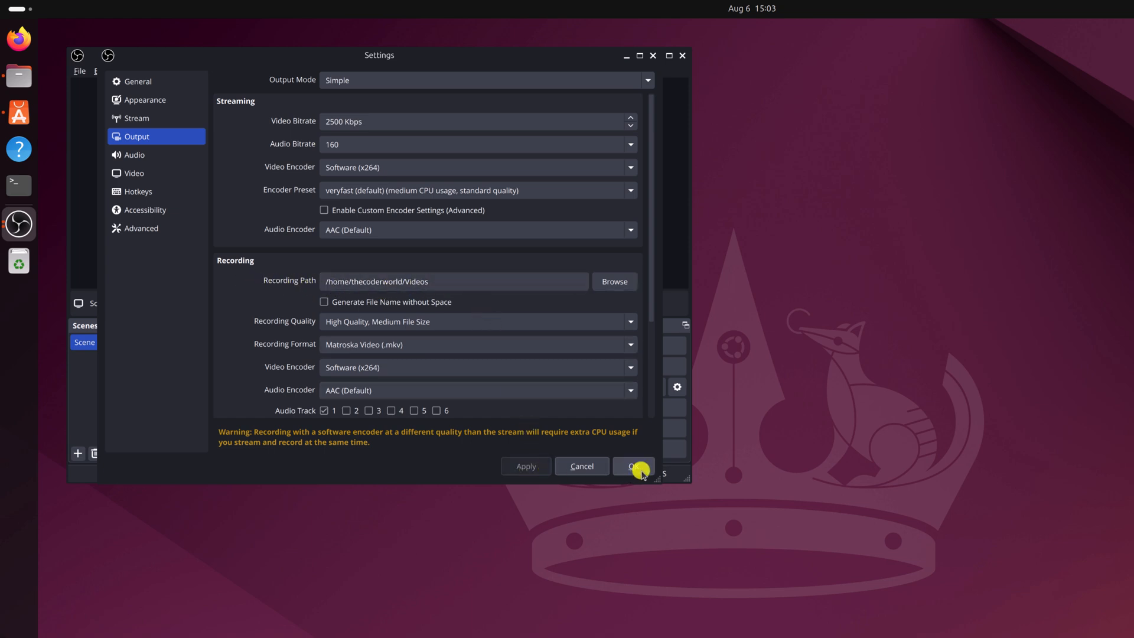
click(633, 466)
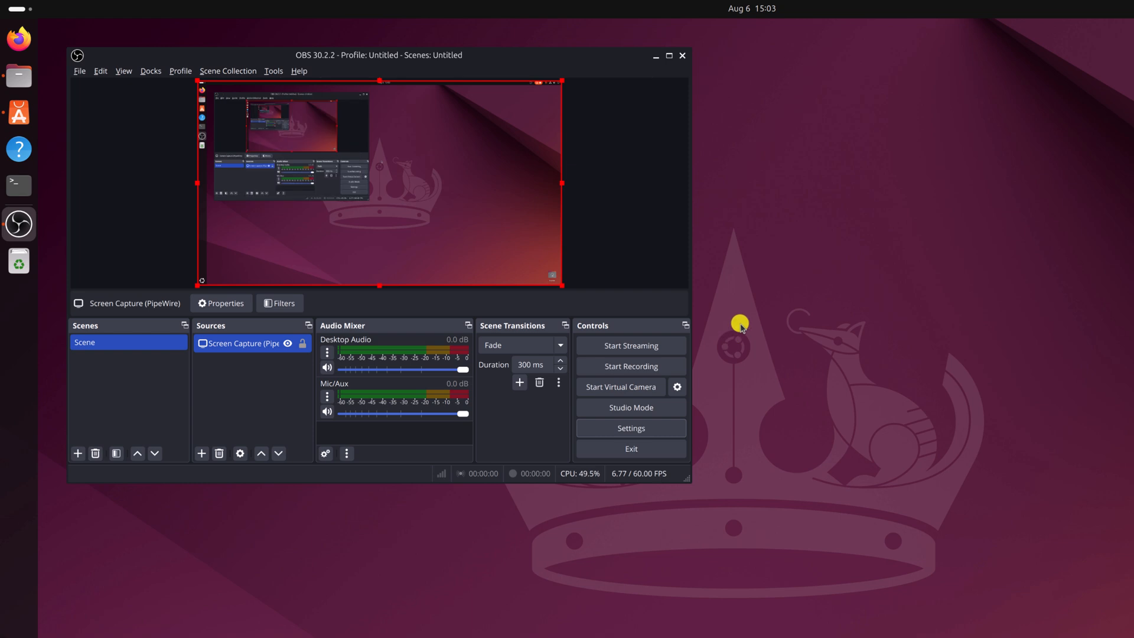